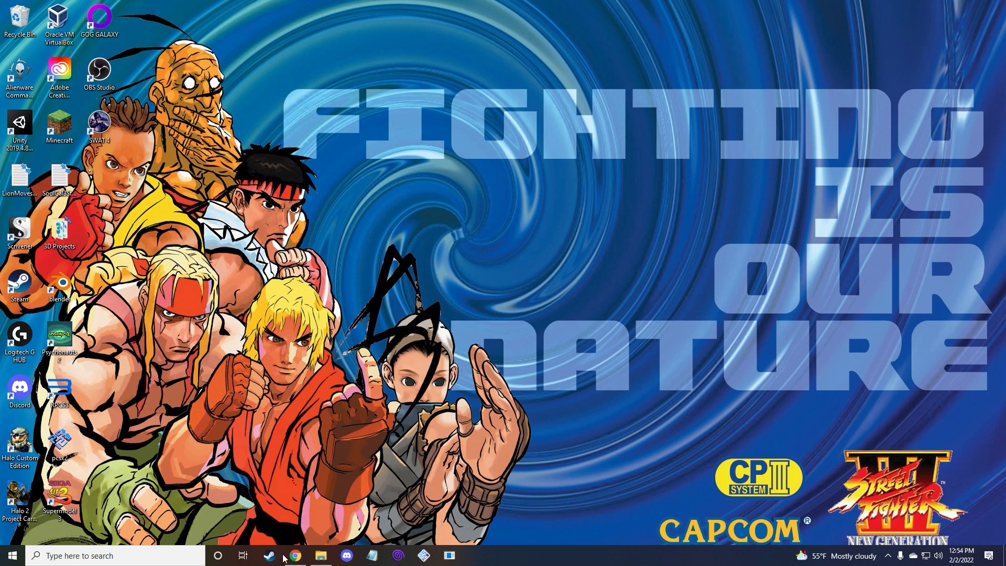
- Show the Flycast Dojo 0.4.29 release page in Chrome and scroll to its Assets list
left_click(289, 555)
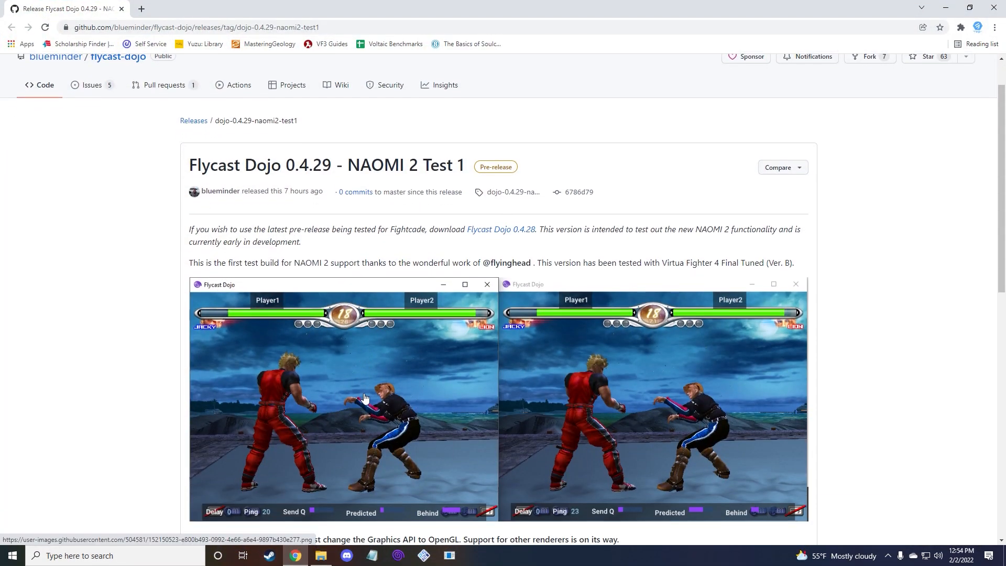
mouse_move(359, 386)
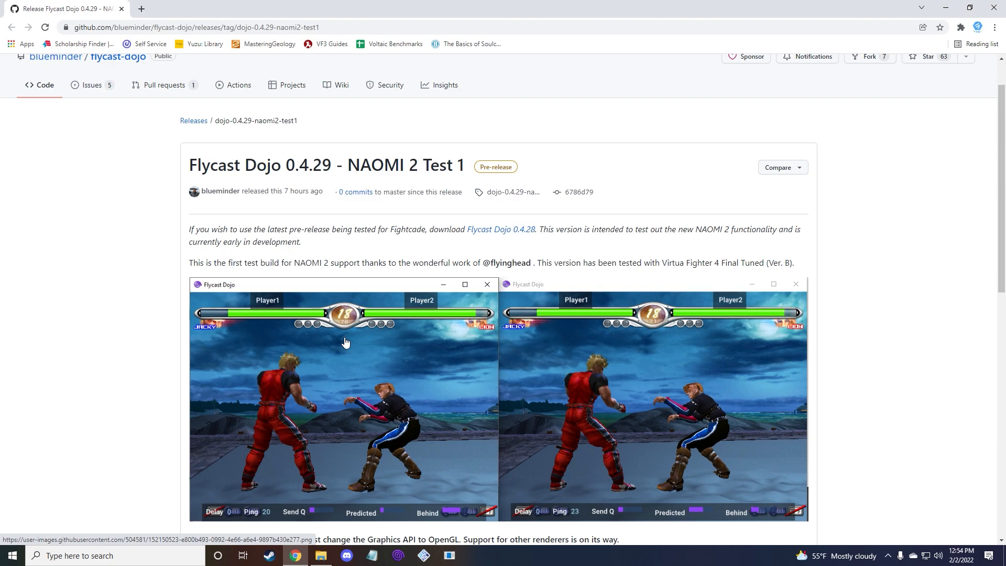
mouse_move(337, 352)
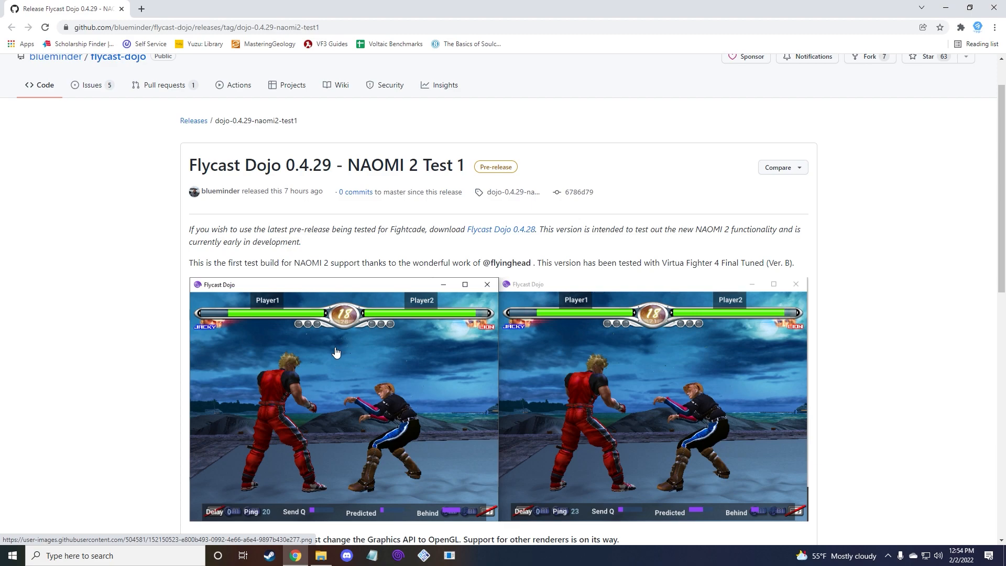
scroll("down", 3)
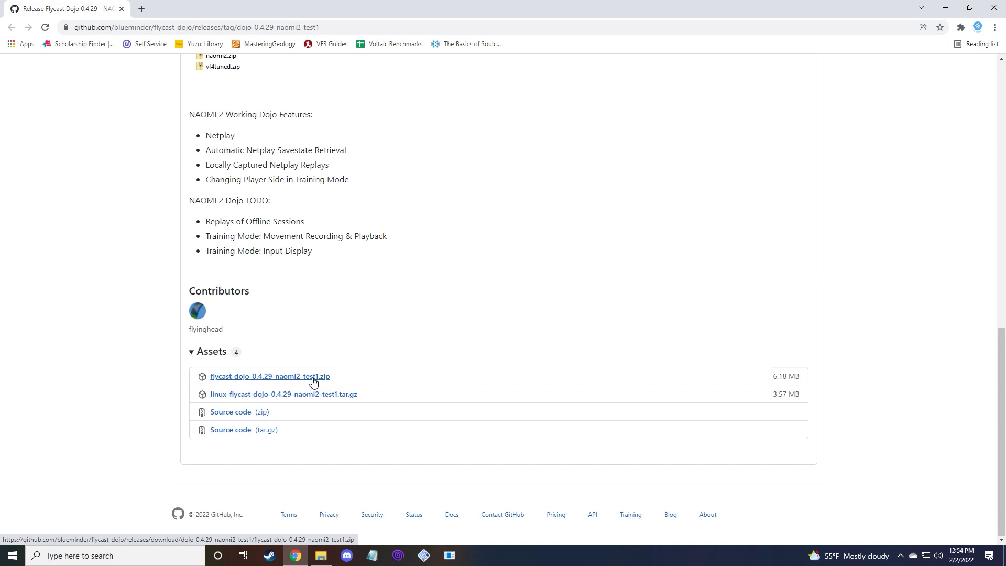
mouse_move(312, 386)
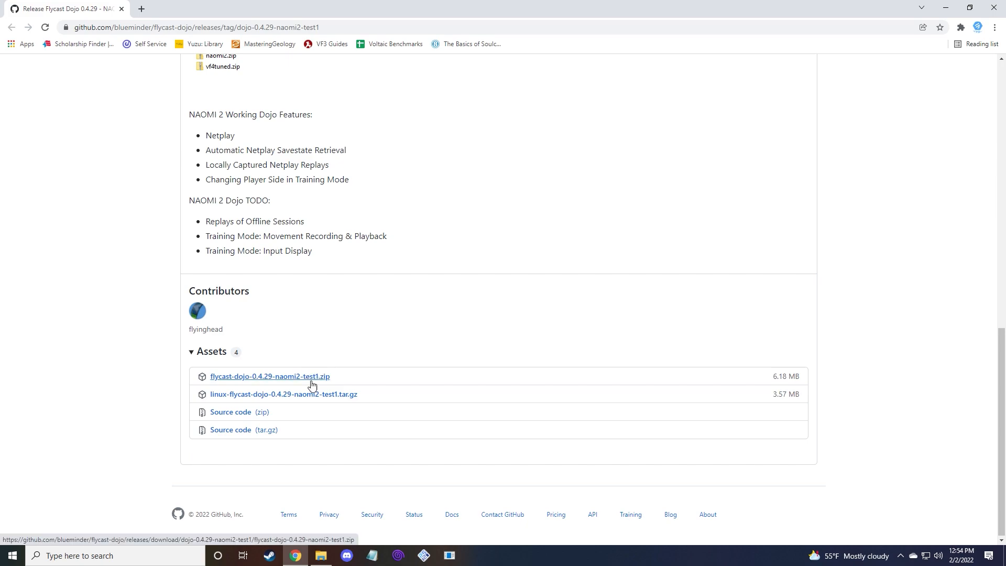
mouse_move(310, 400)
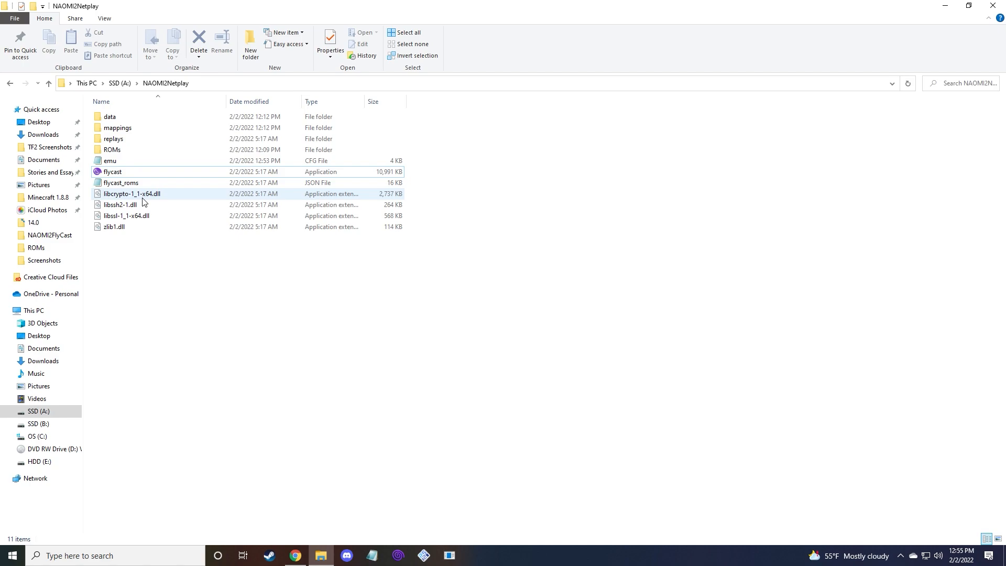
mouse_move(135, 196)
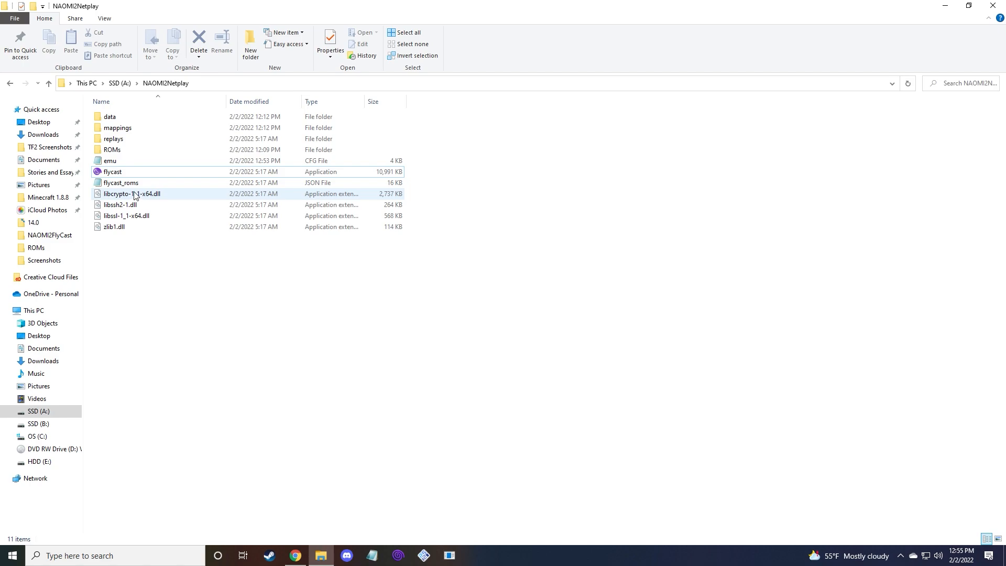
mouse_move(125, 117)
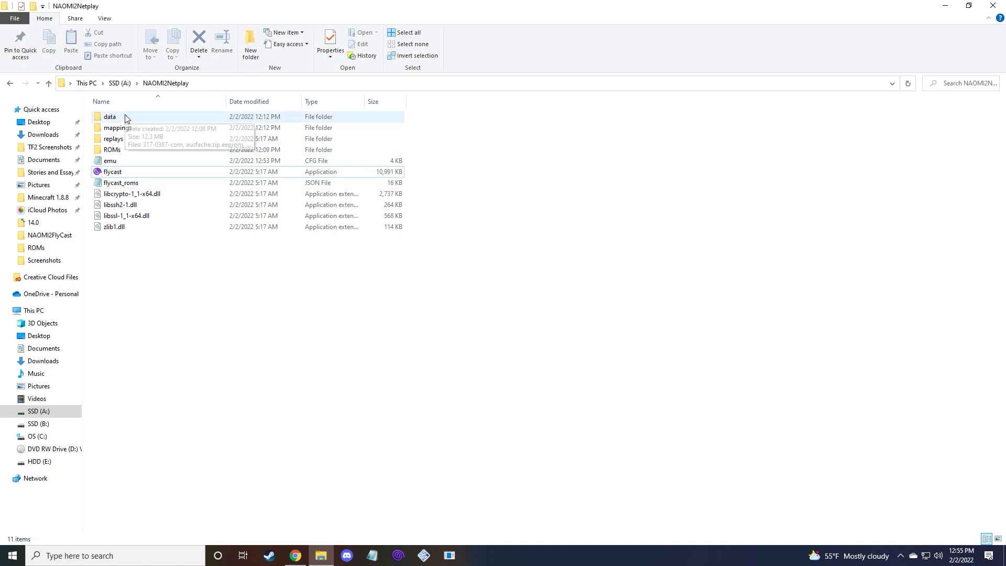
mouse_move(125, 116)
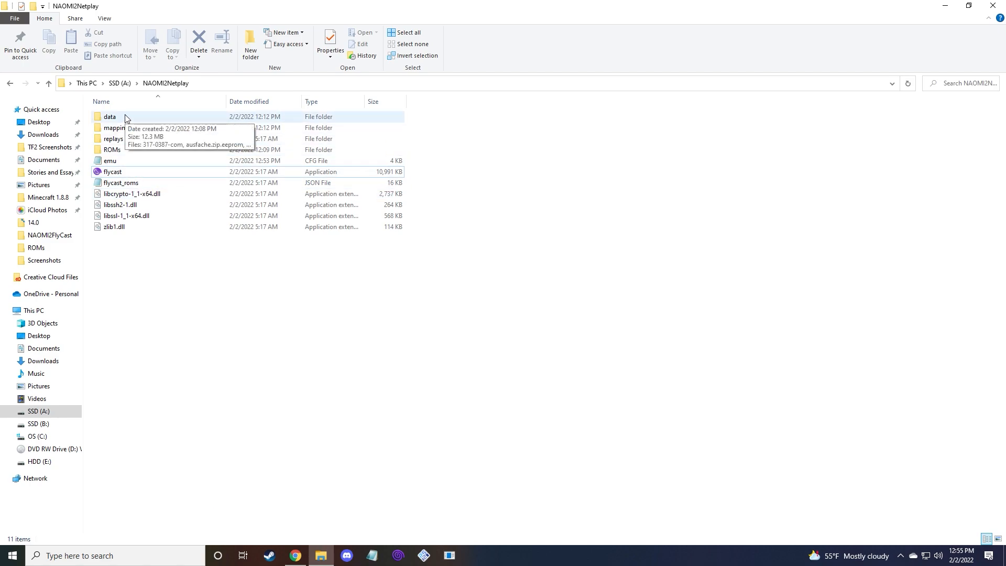
double_click(109, 116)
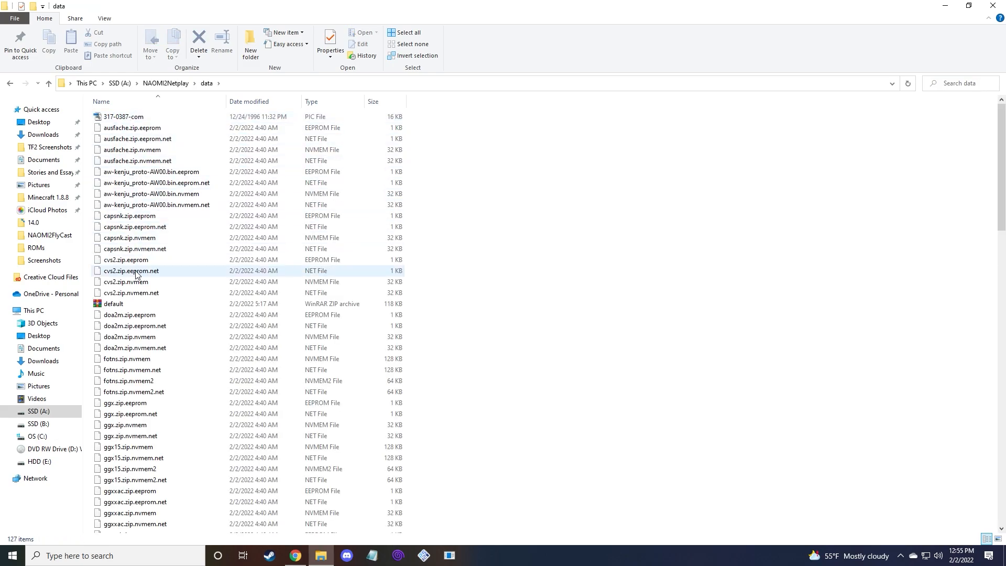
scroll("down", 3)
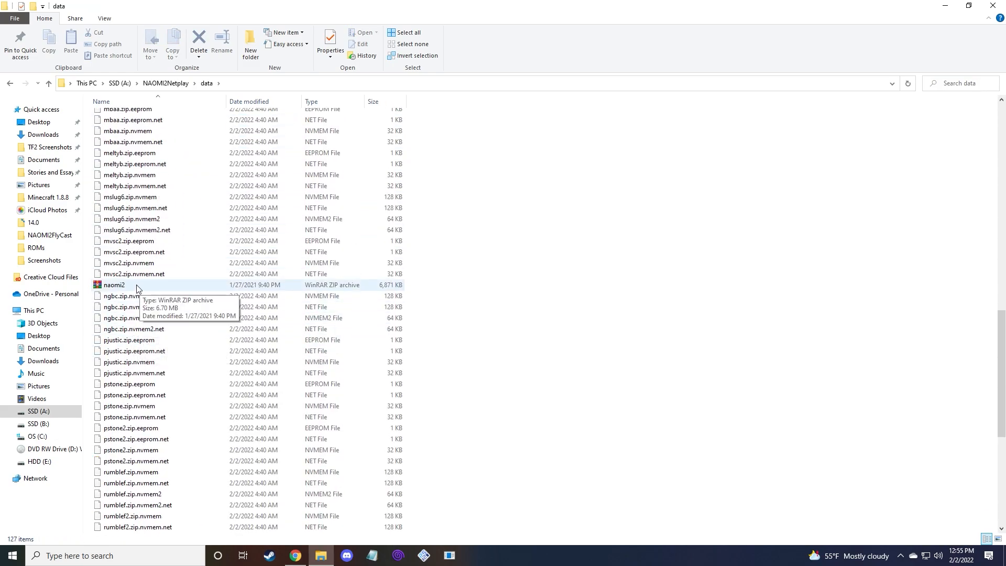
left_click(114, 284)
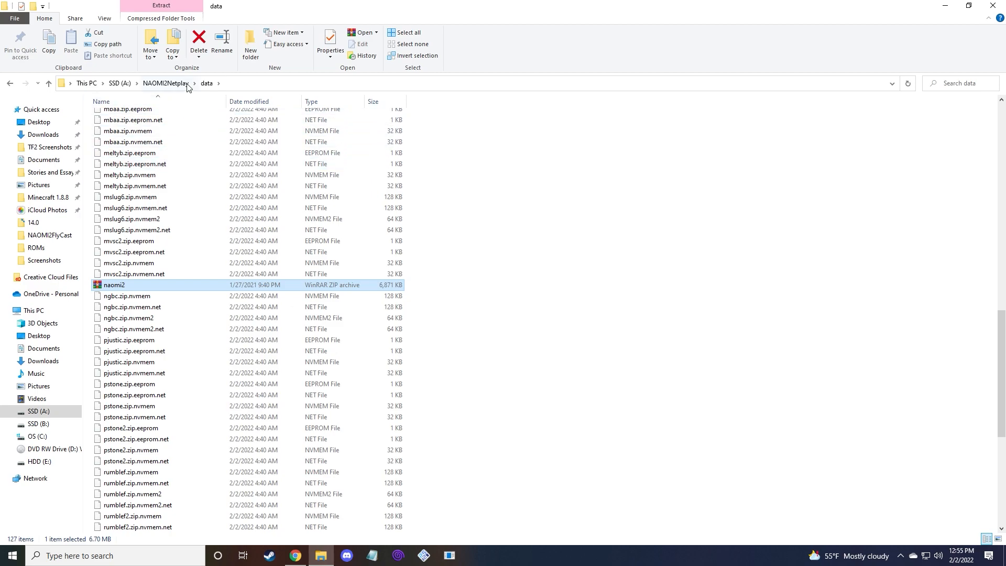
left_click(166, 83)
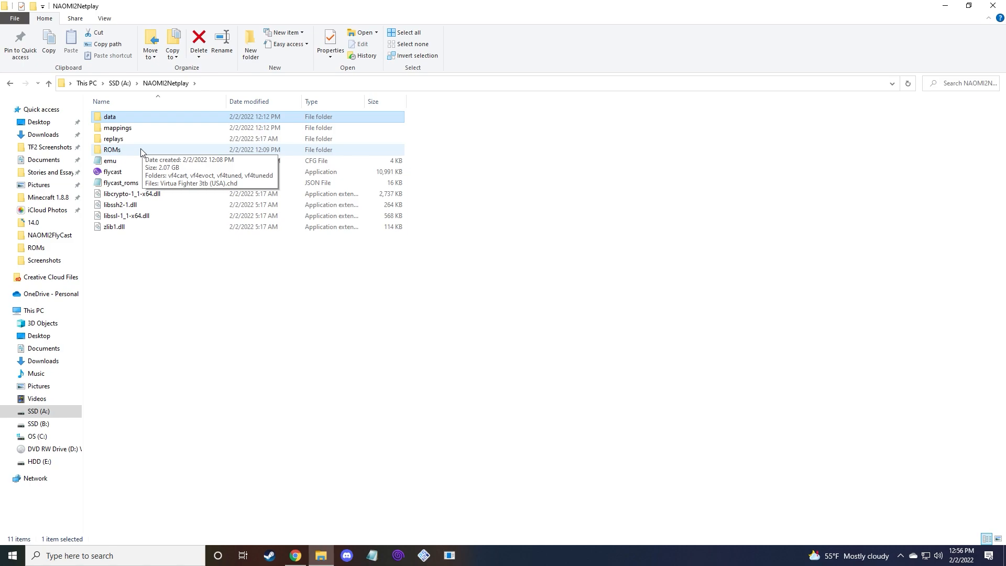
mouse_move(158, 154)
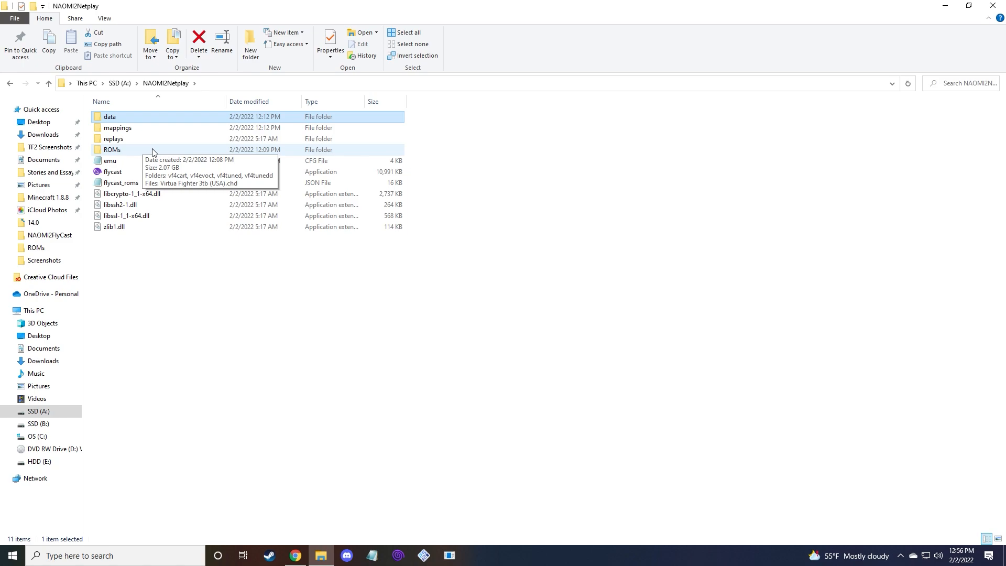
- Open ROMs, inspect the vf4evoct folder's zip archive, then select the vf4tunedd folder
double_click(112, 149)
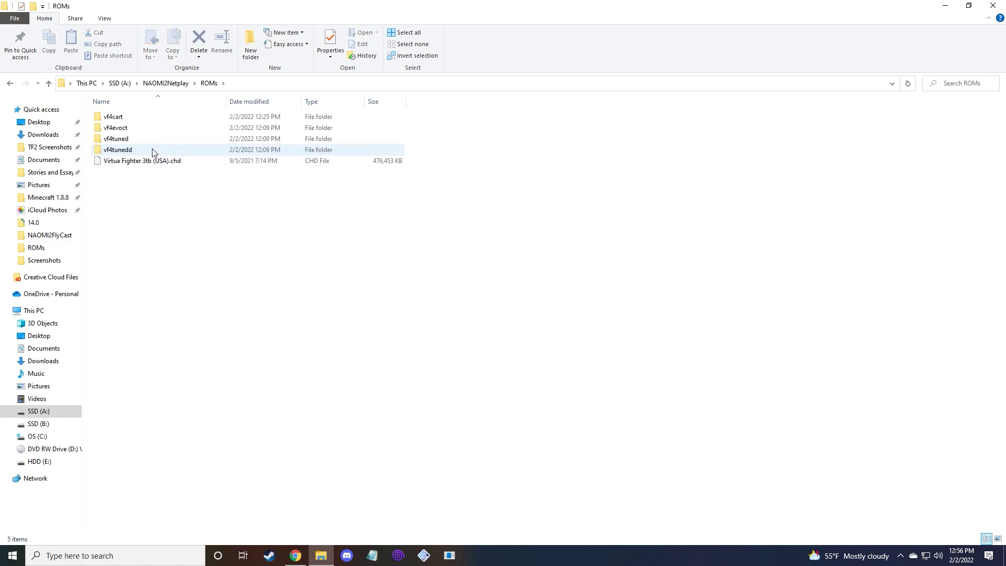
mouse_move(134, 130)
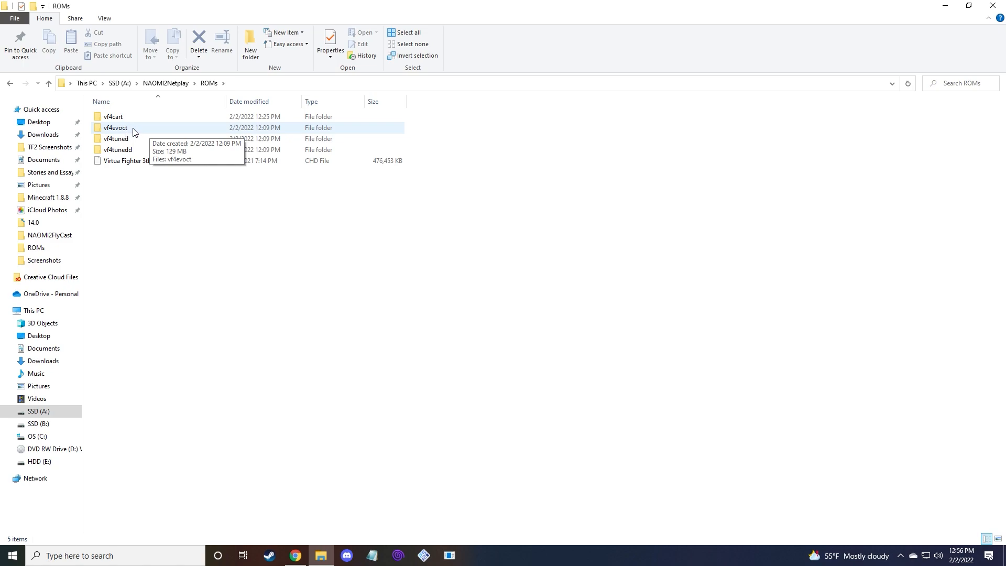
double_click(112, 128)
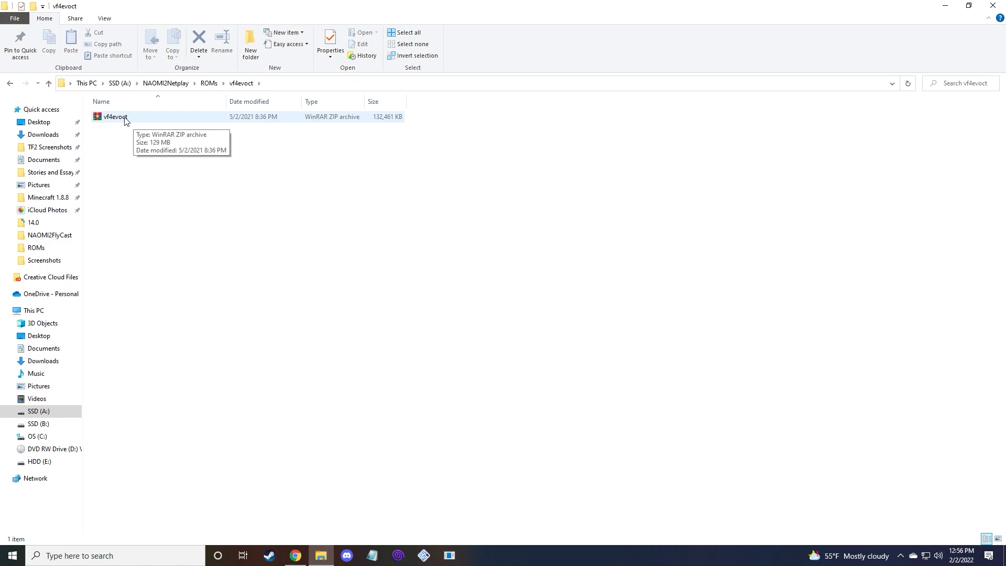
left_click(113, 117)
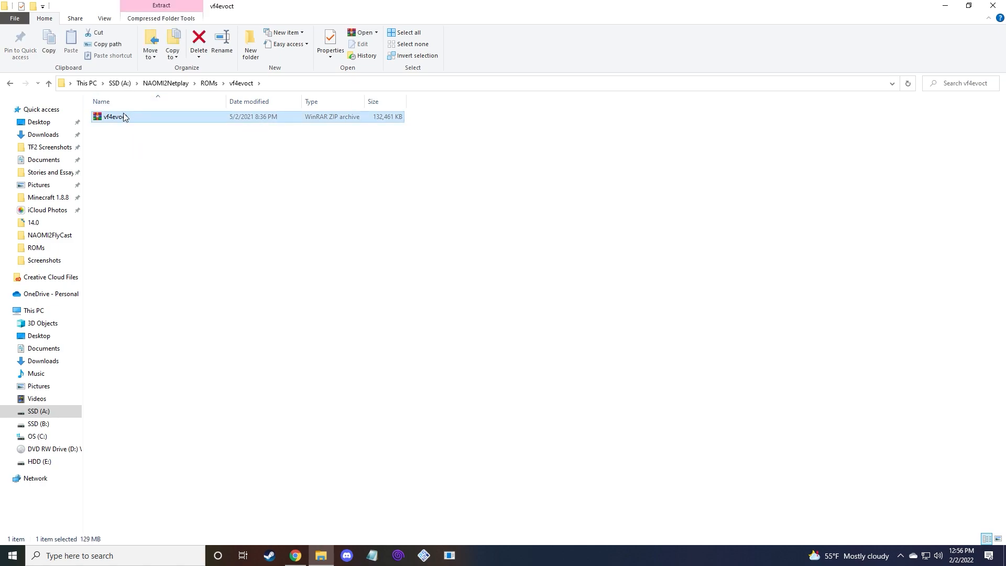
mouse_move(137, 128)
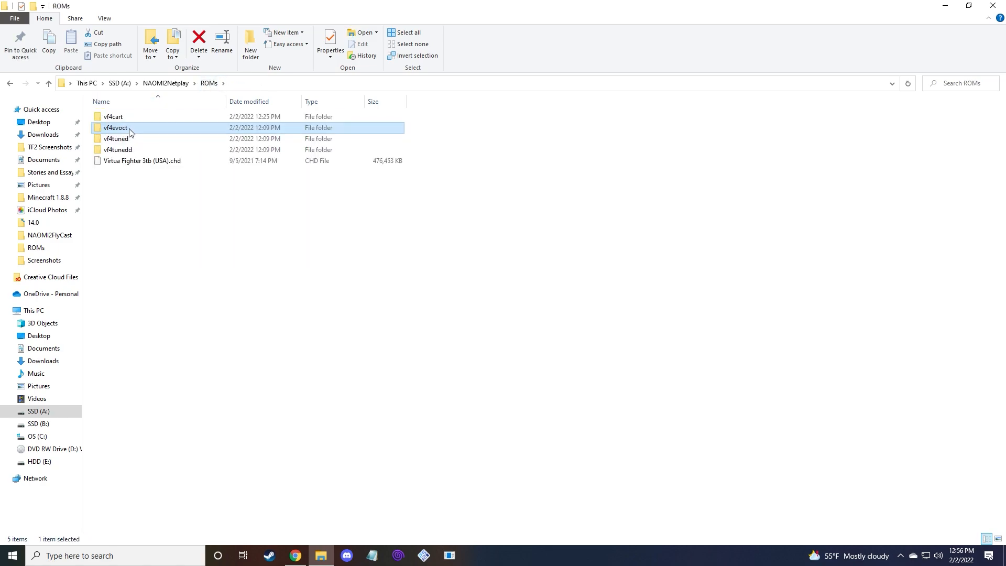
mouse_move(130, 131)
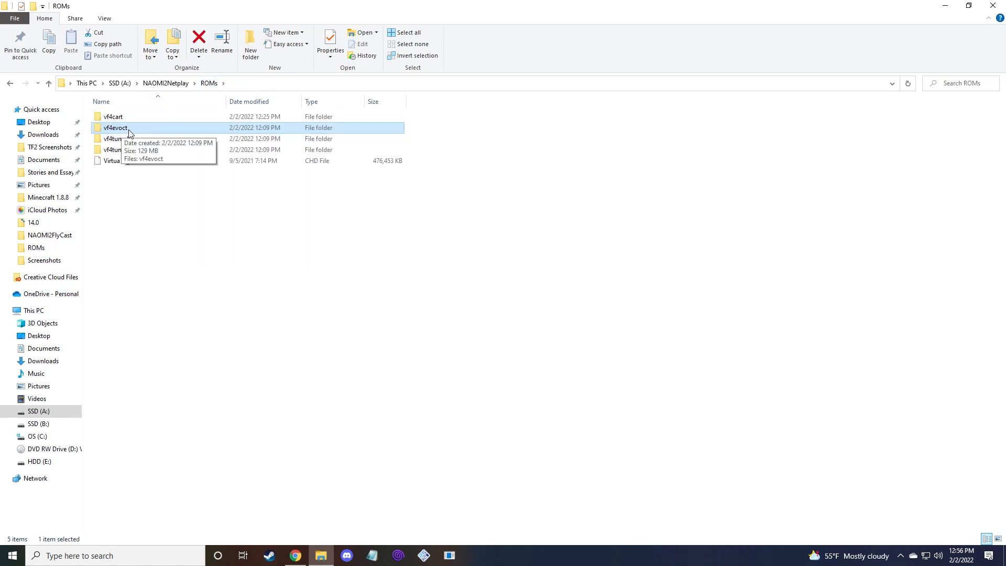
double_click(112, 128)
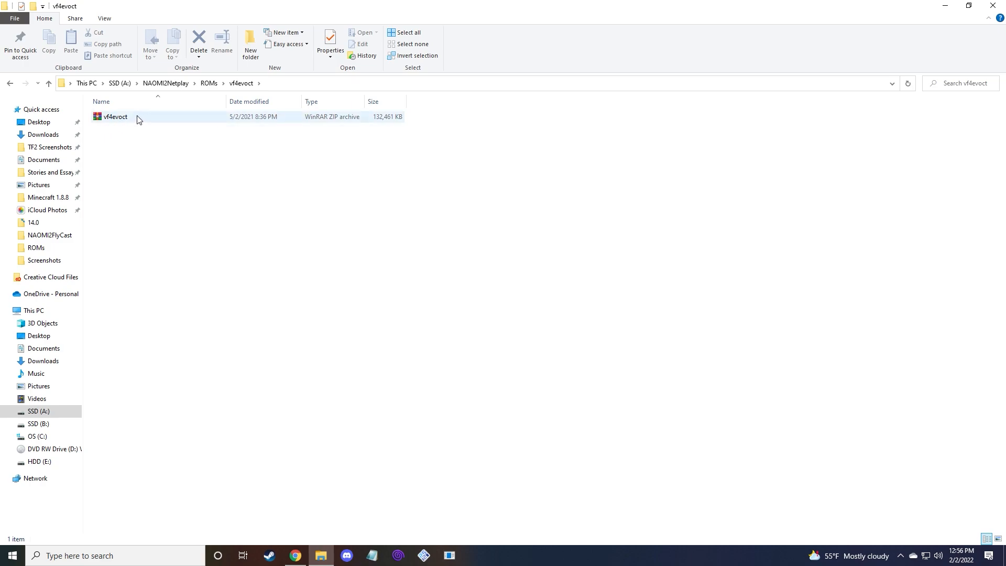
mouse_move(144, 117)
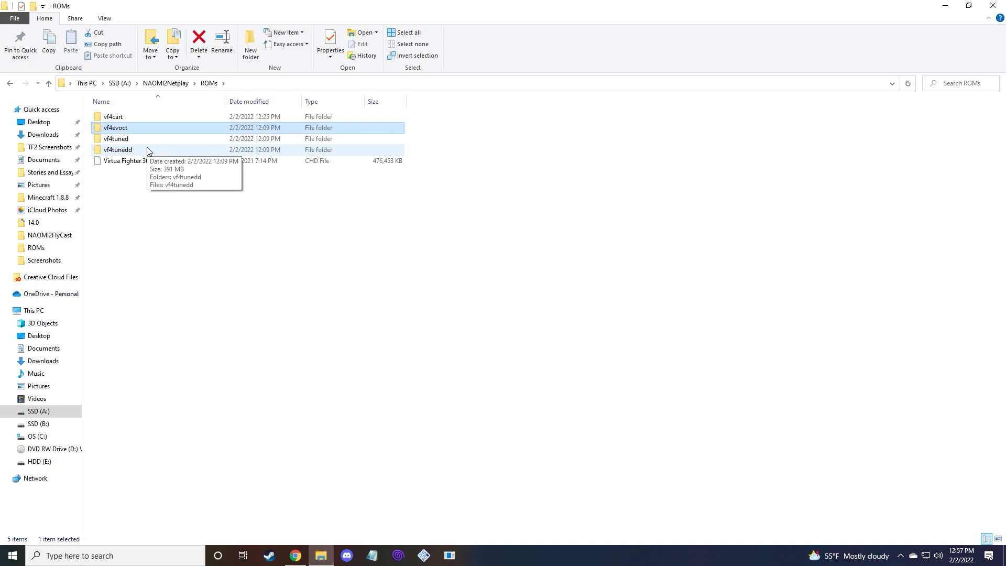
left_click(114, 150)
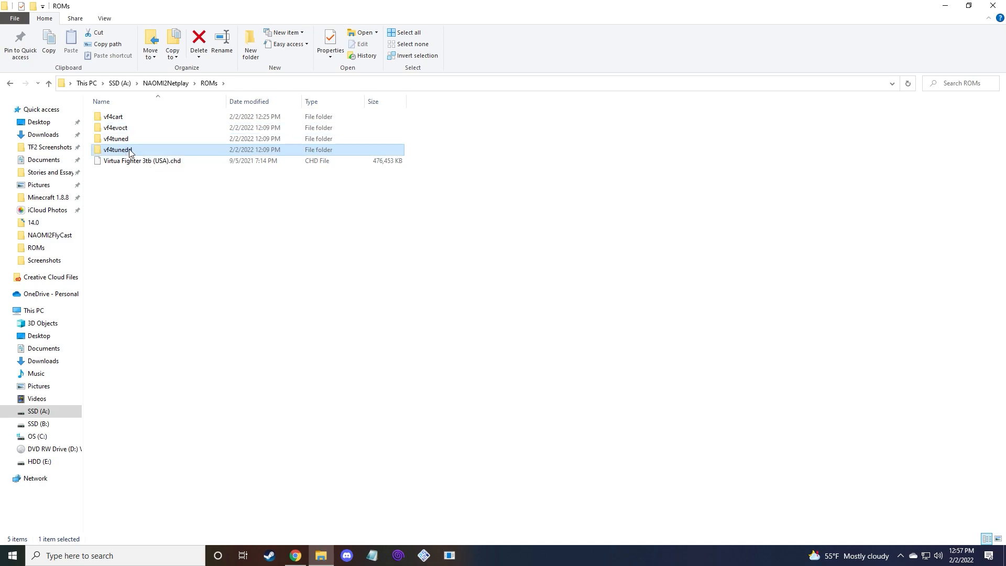
mouse_move(128, 151)
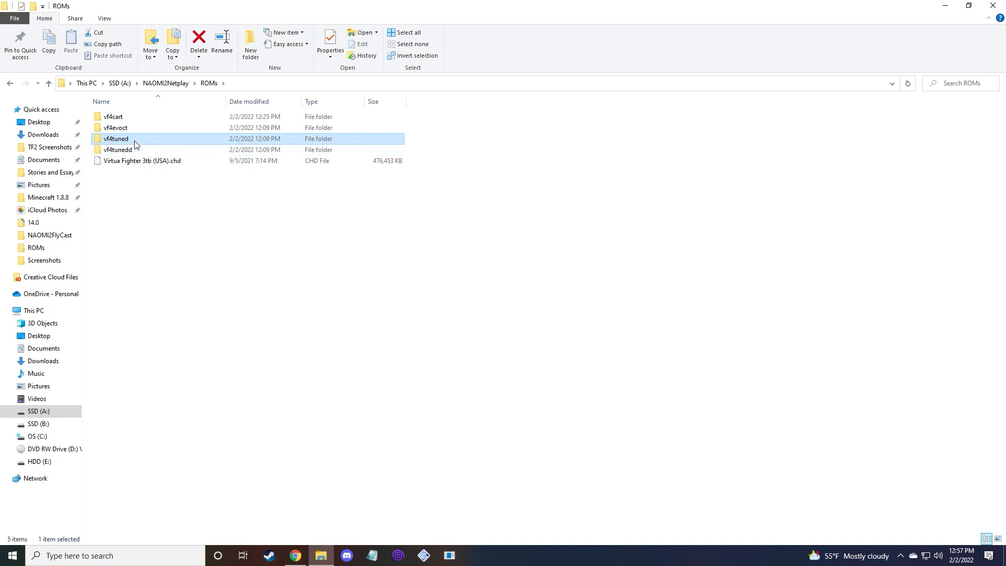
- Check the vf4tunedd and vf4tuned folders, then reopen vf4tunedd from ROMs
double_click(112, 139)
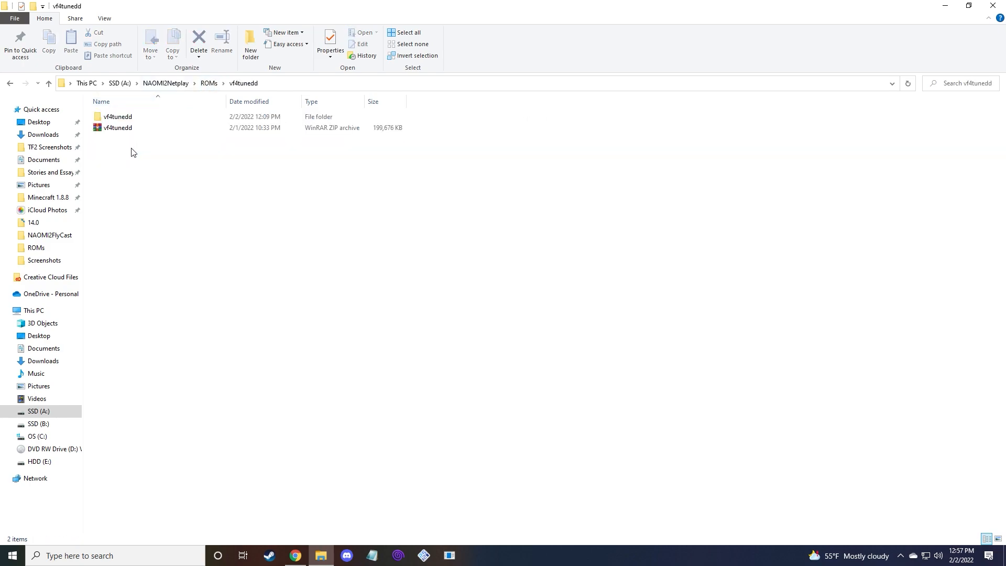
left_click(118, 128)
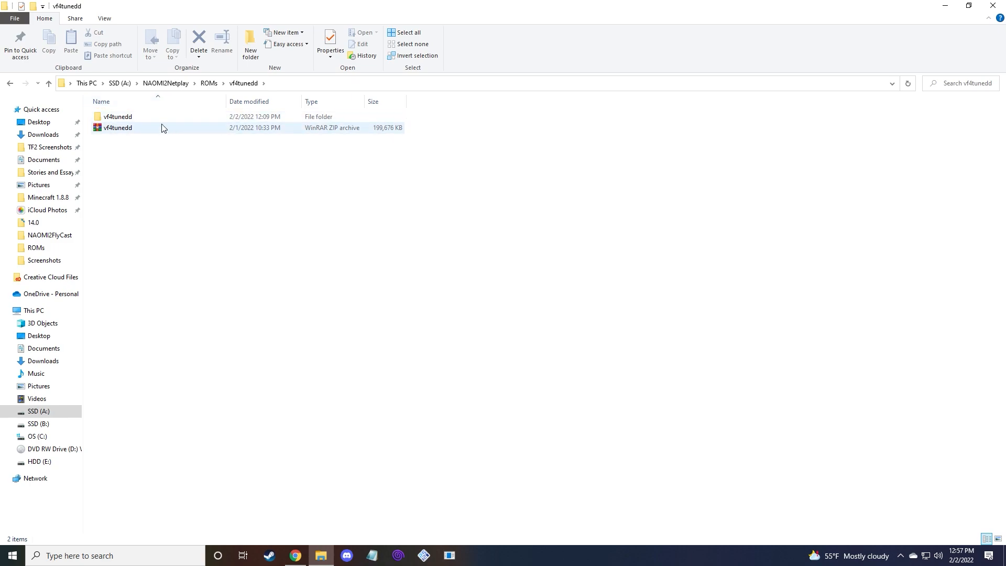
mouse_move(146, 123)
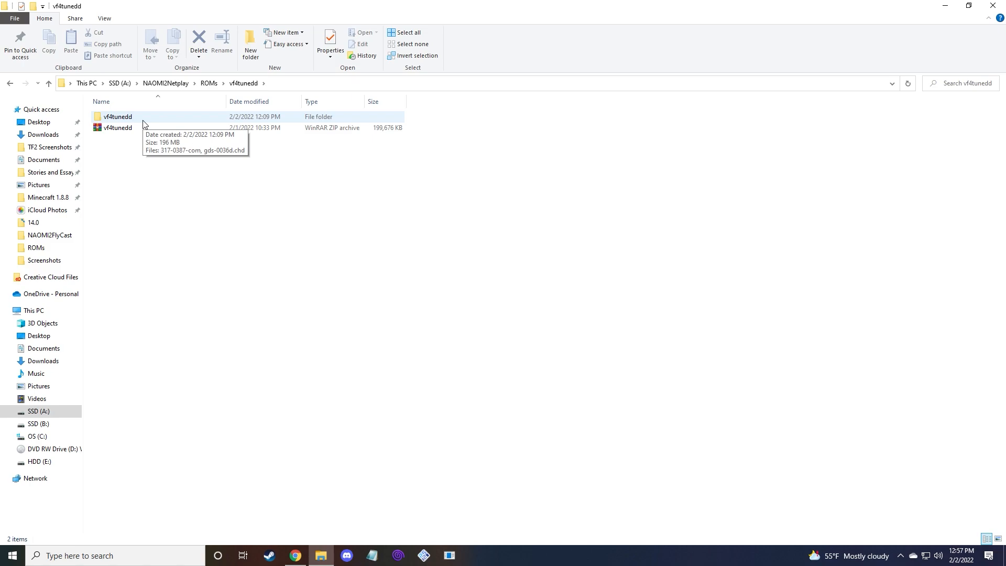
mouse_move(149, 124)
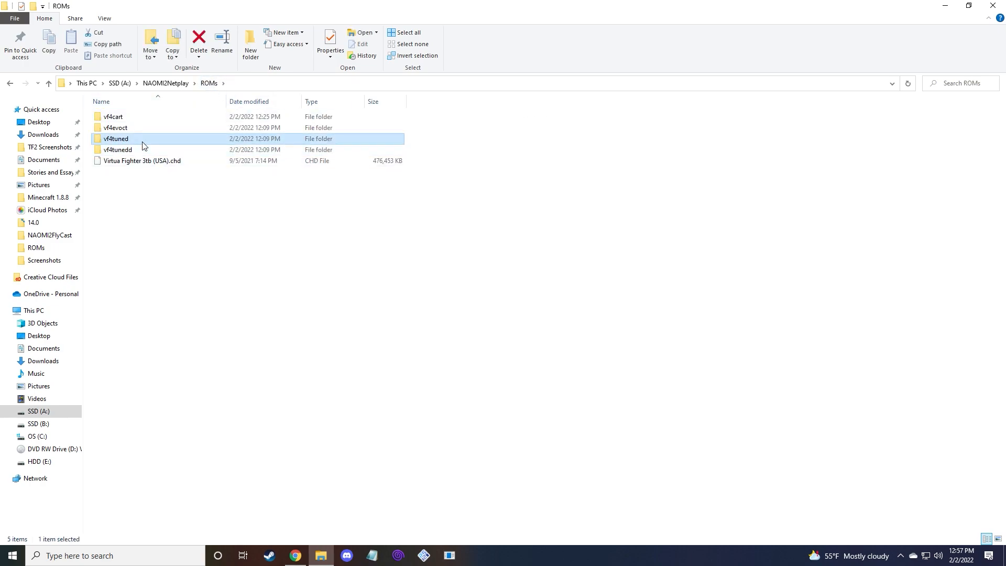
double_click(116, 139)
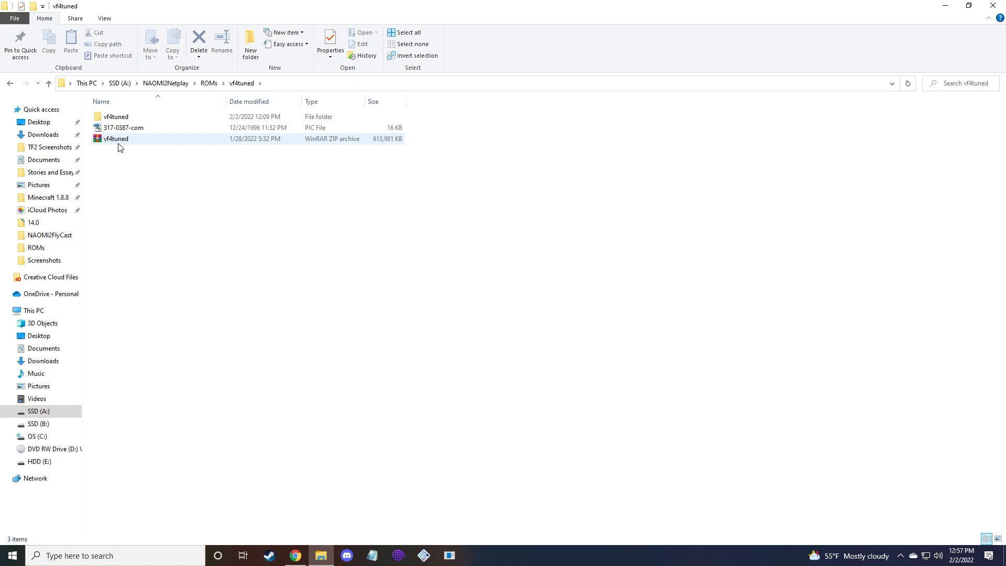
mouse_move(135, 145)
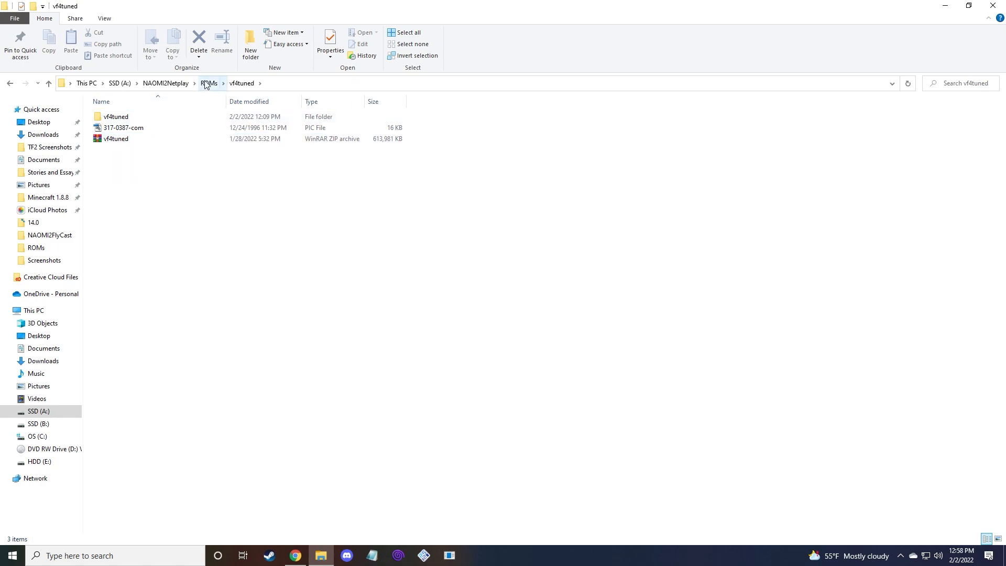
left_click(208, 84)
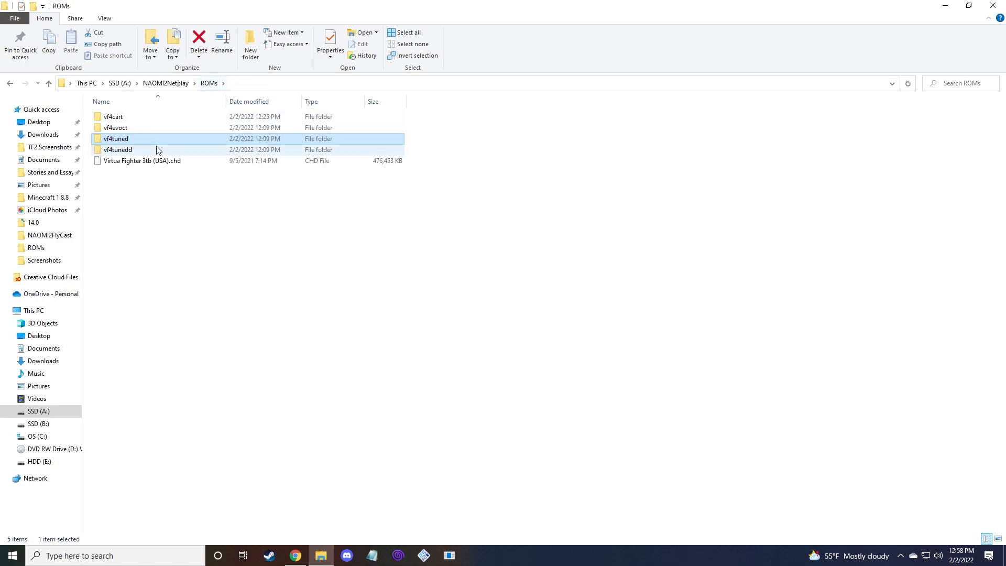
double_click(116, 138)
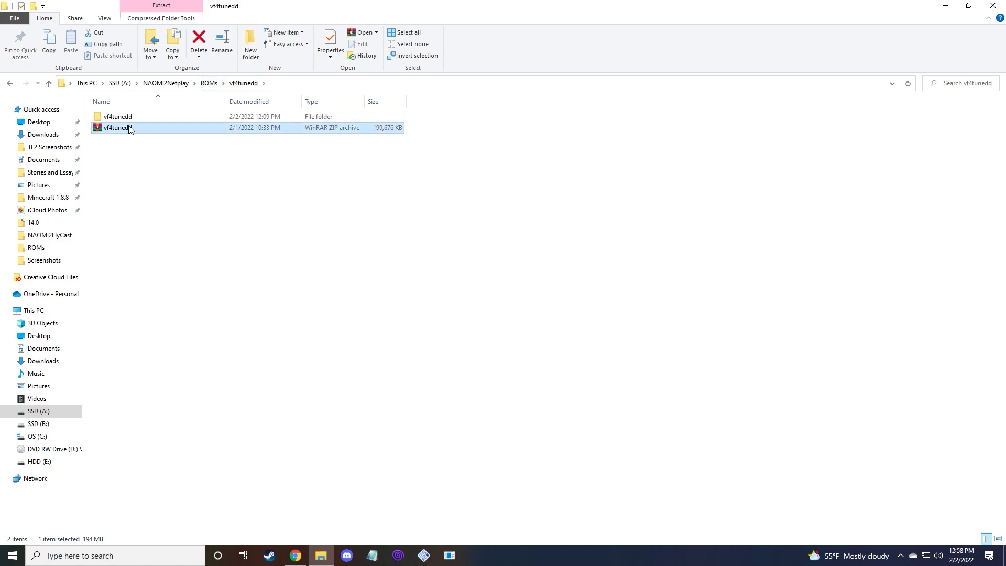
- Open vf4tunedd.zip in WinRAR, dismiss the nag, and inspect 317-0387-com.pic and gds-0036d.chd
double_click(114, 130)
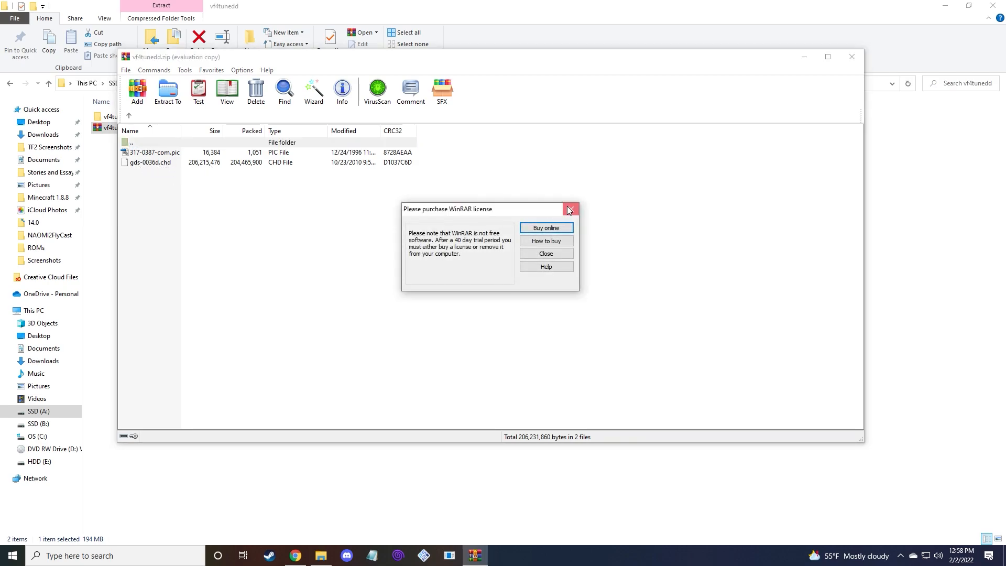
left_click(570, 208)
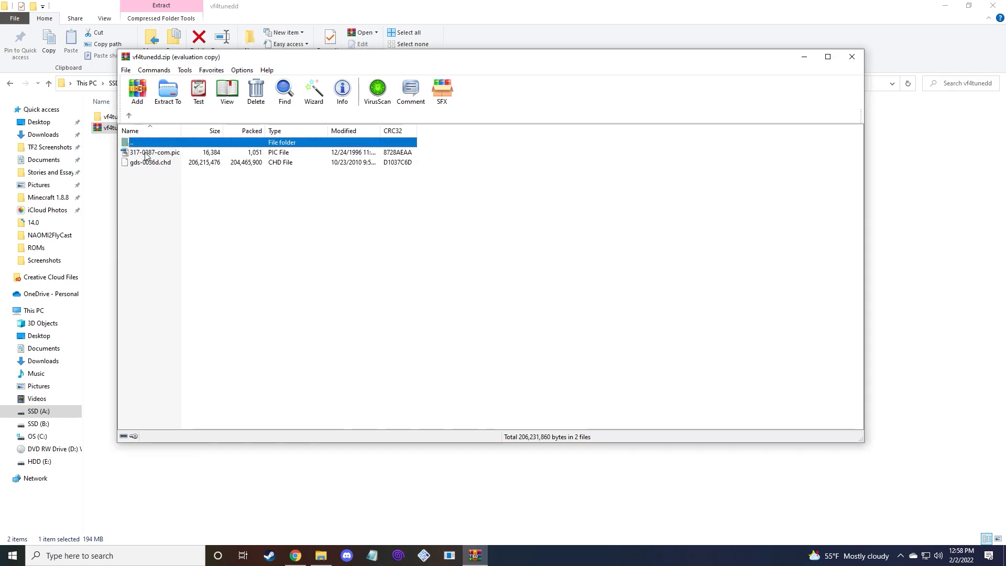
mouse_move(155, 156)
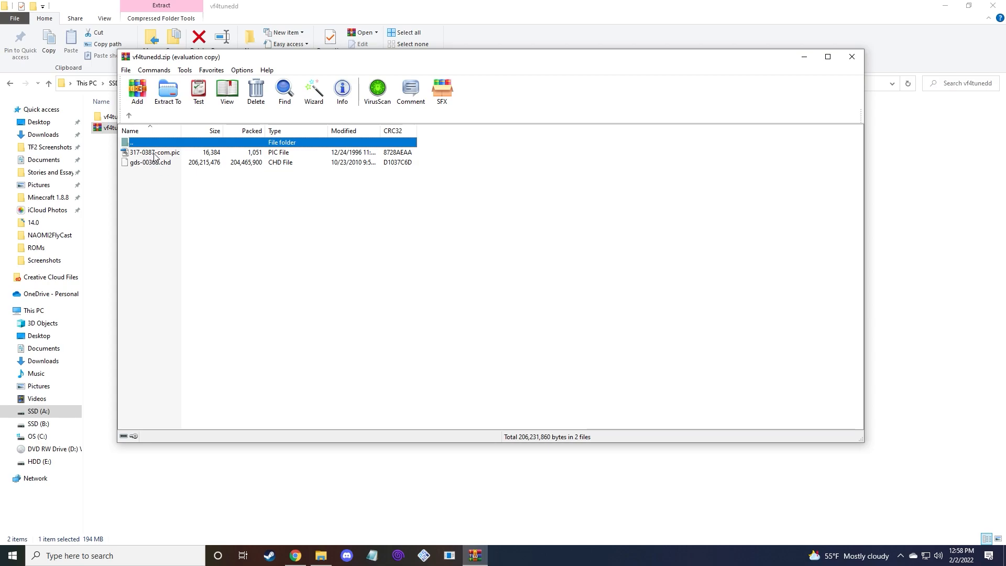
mouse_move(189, 179)
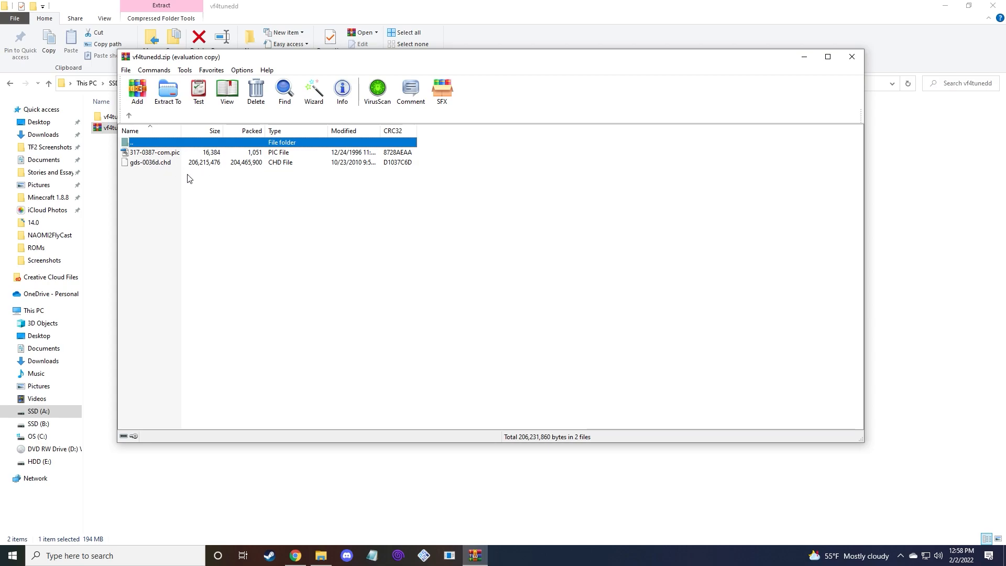
left_click(155, 152)
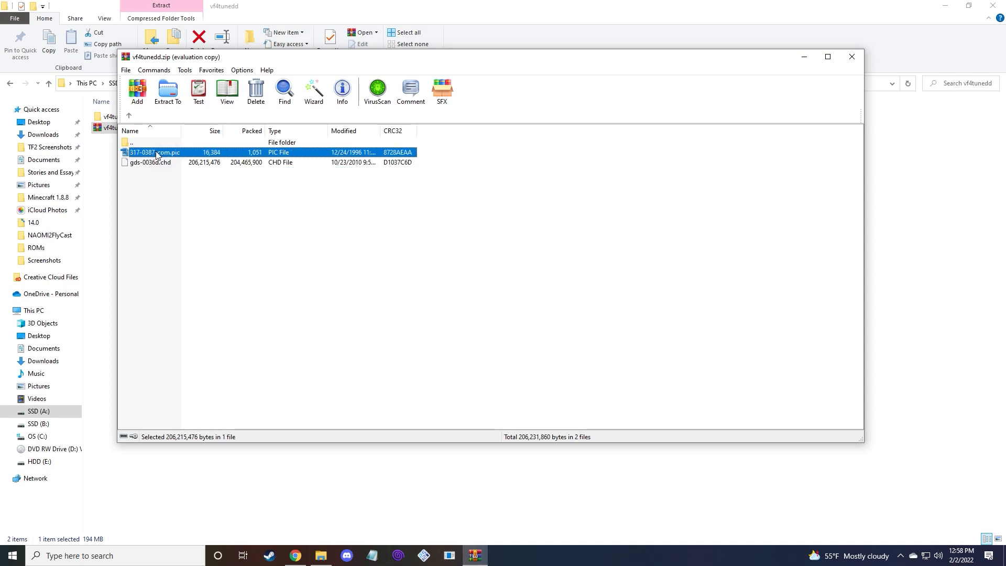
left_click(157, 151)
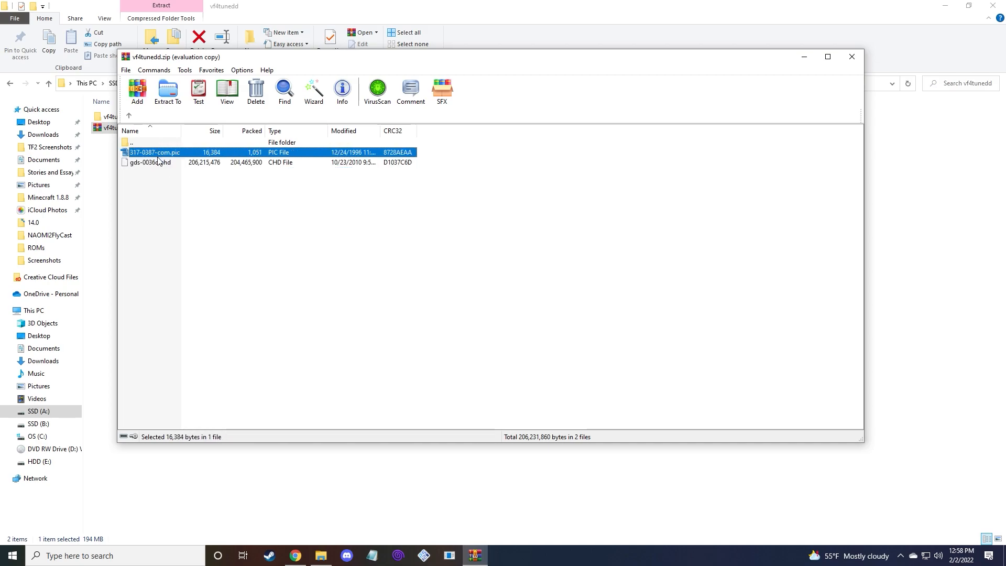
left_click(151, 162)
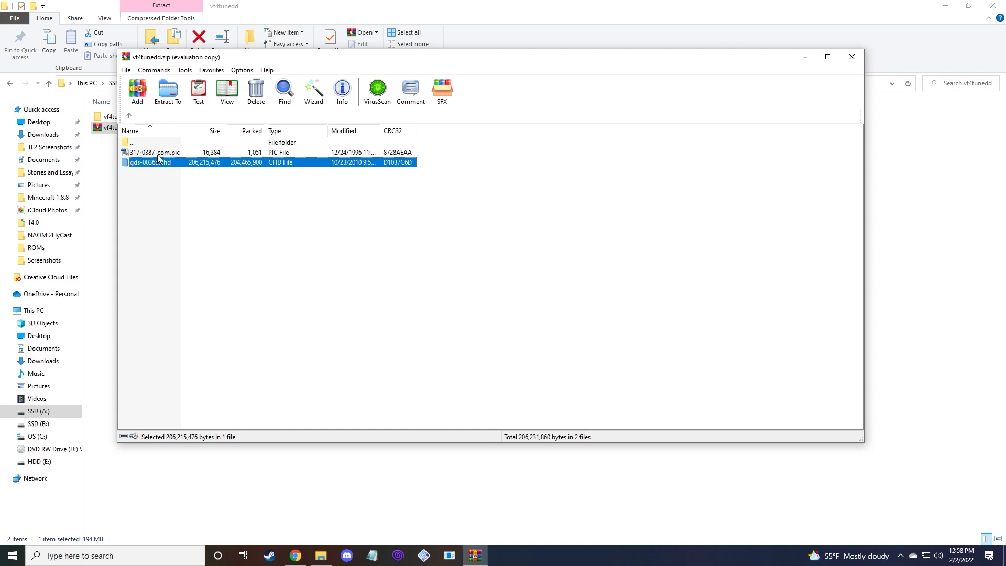
left_click(158, 152)
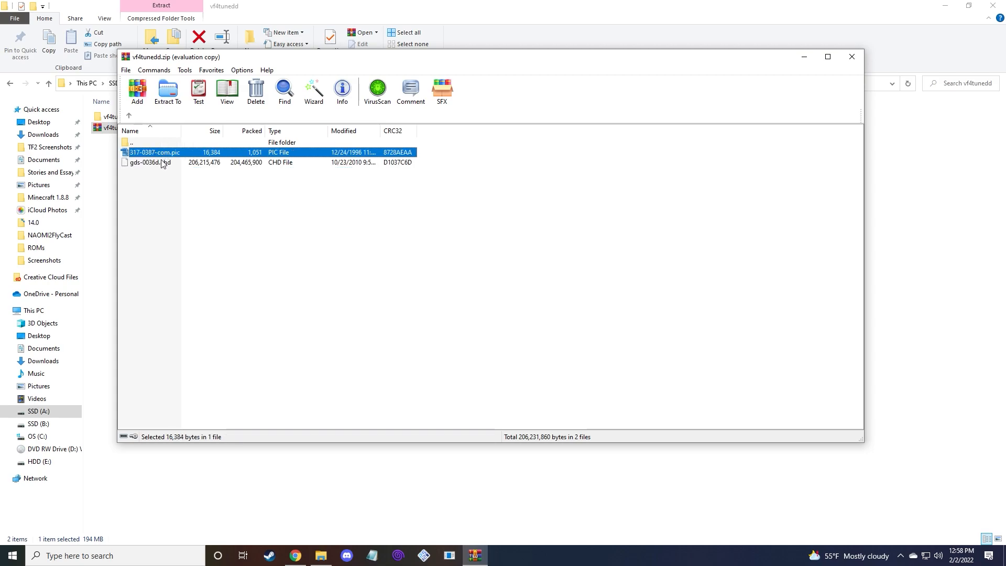
left_click(147, 163)
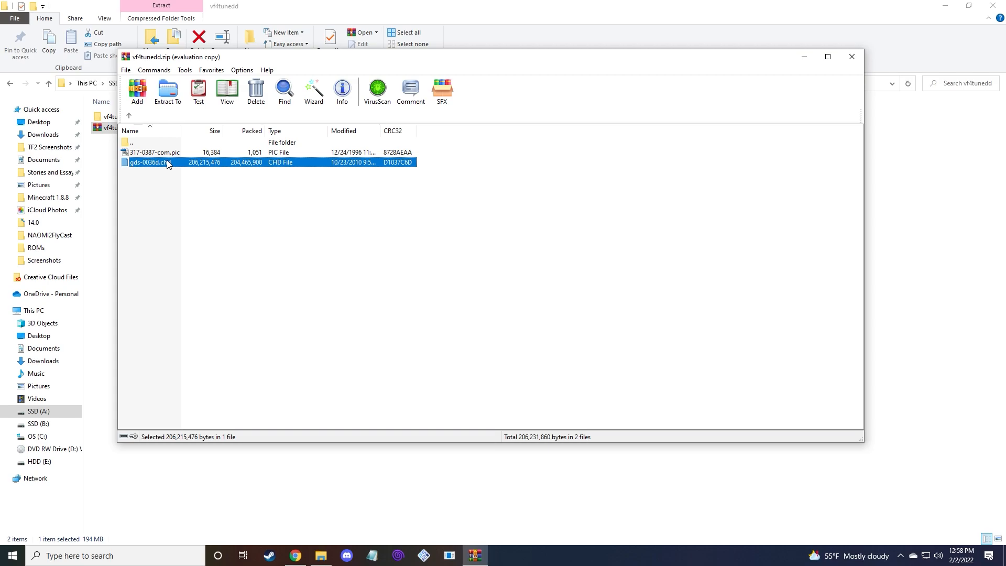
mouse_move(152, 169)
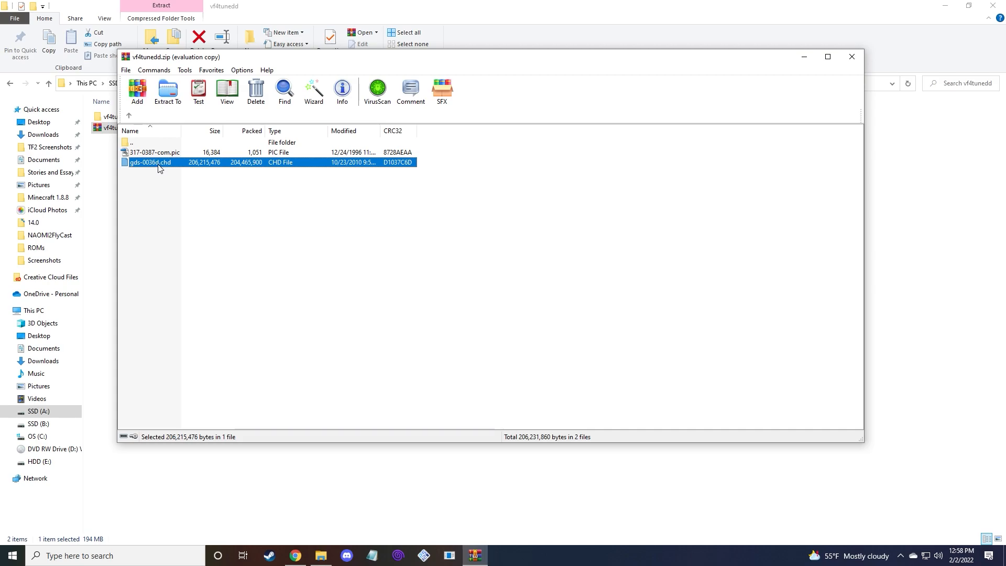
mouse_move(841, 59)
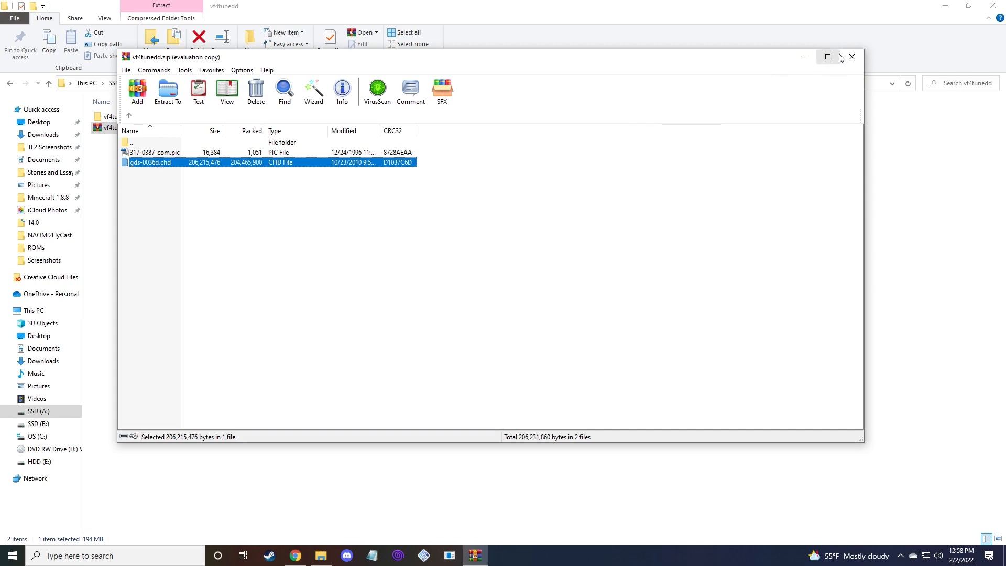
- Close WinRAR and open the extracted vf4tunedd folder to view its two files
left_click(852, 57)
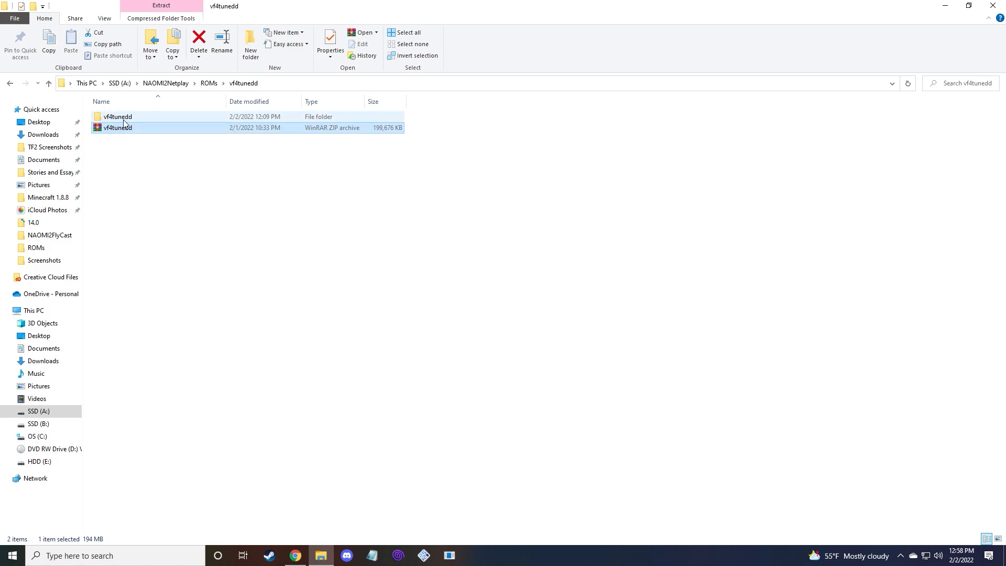
double_click(117, 116)
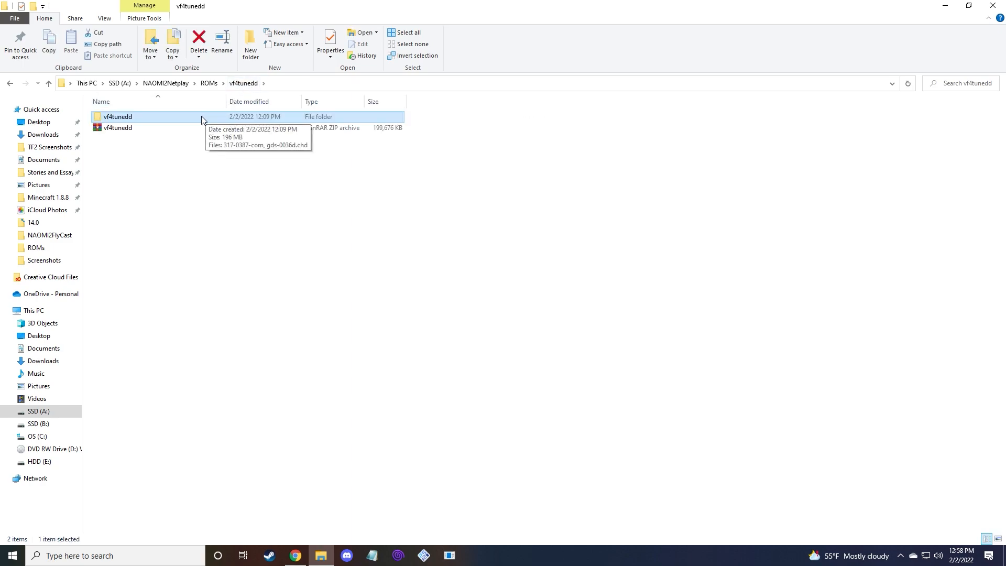
double_click(117, 116)
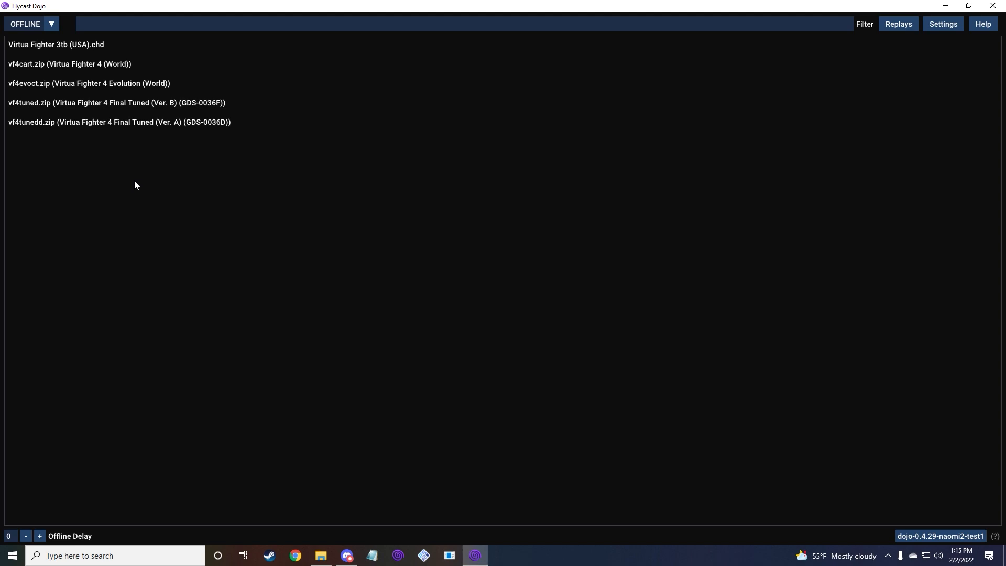
mouse_move(943, 24)
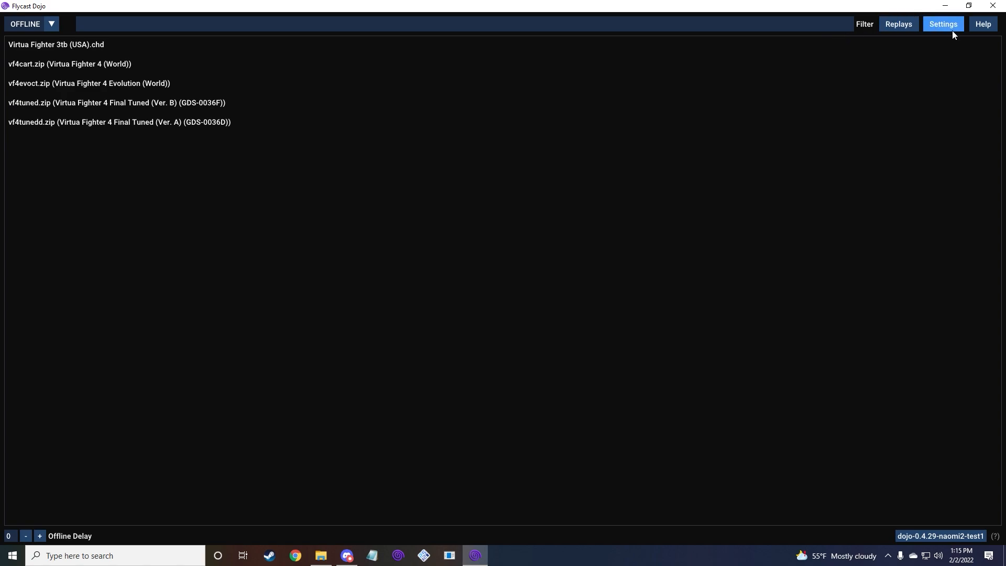
- Open Controller Mapping for the connected controller from Settings > Controls
left_click(942, 24)
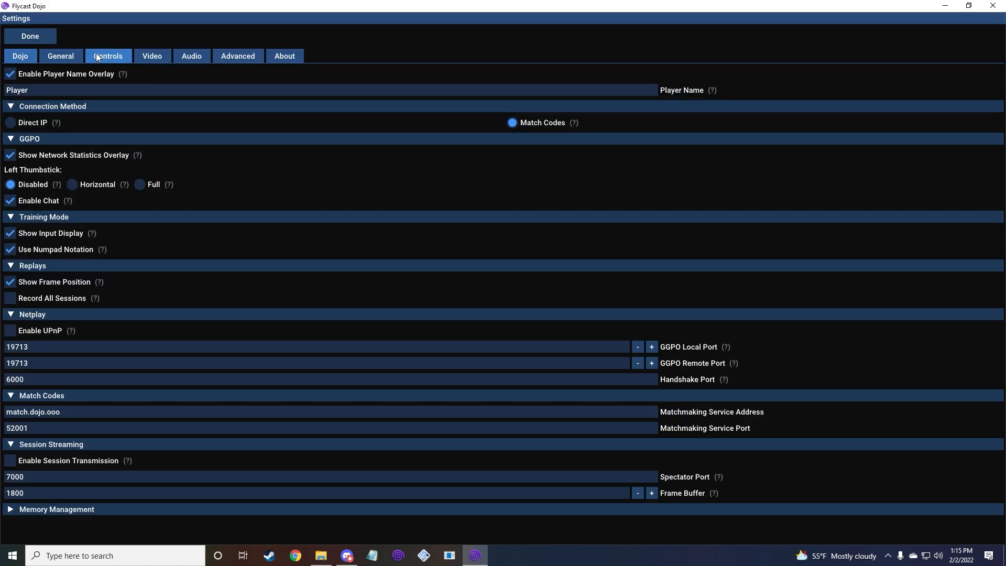
left_click(109, 56)
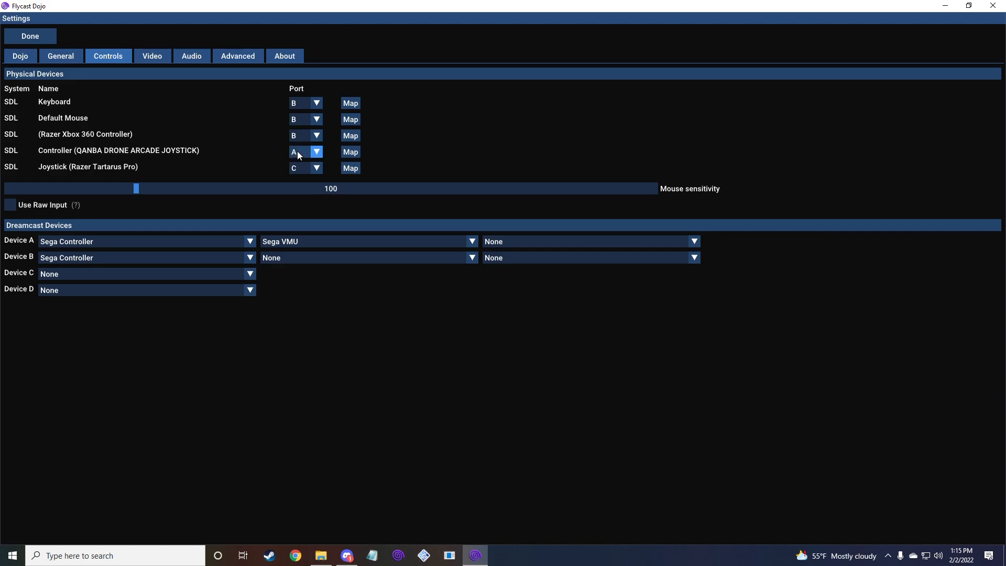
left_click(350, 152)
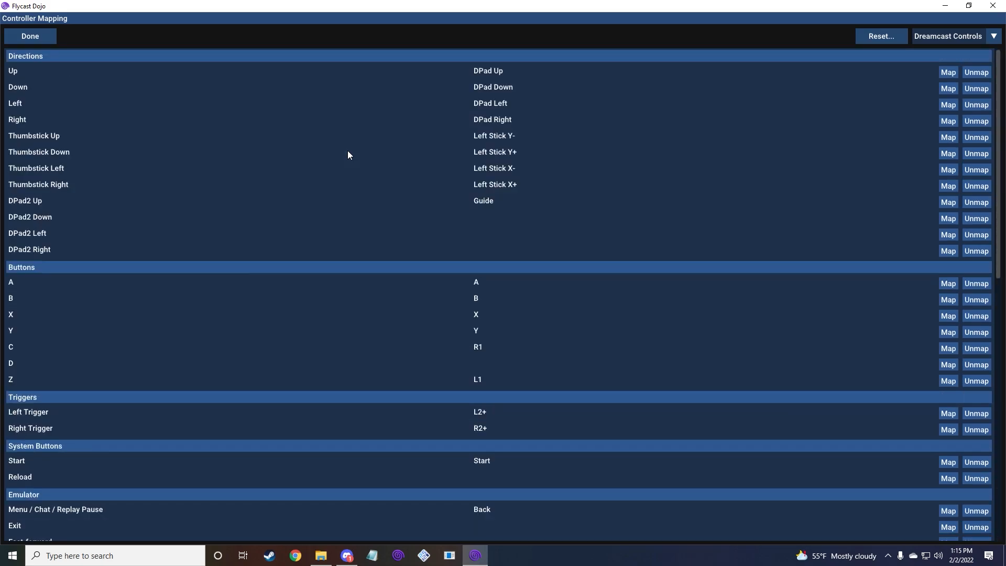
mouse_move(350, 160)
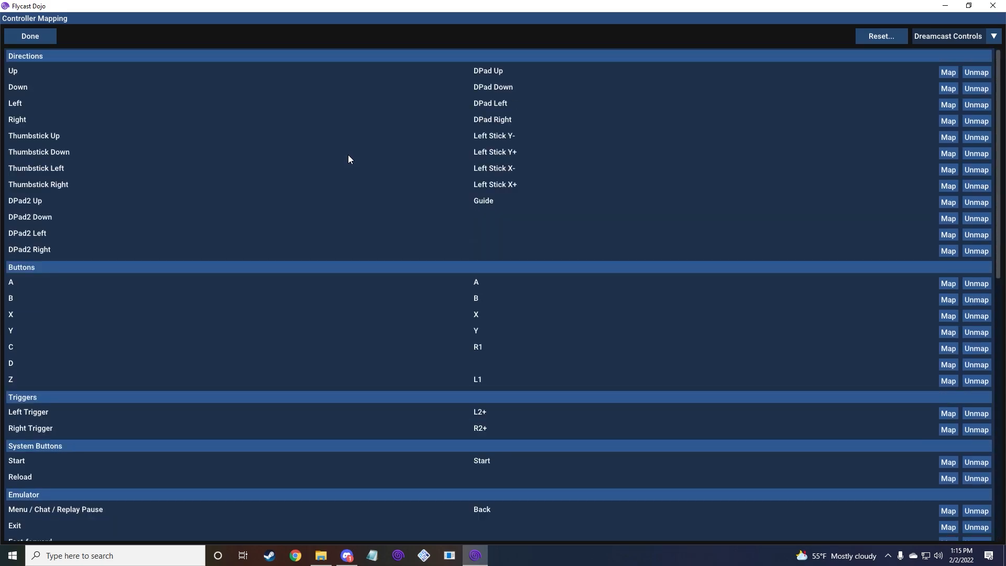
mouse_move(434, 157)
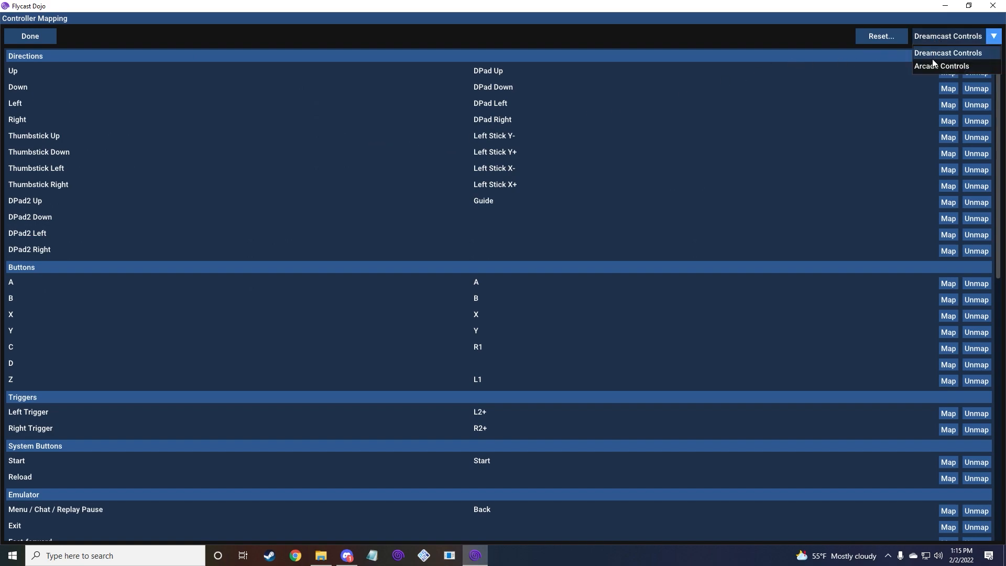
- Switch the controller mapping to the Arcade Controls layout
left_click(943, 66)
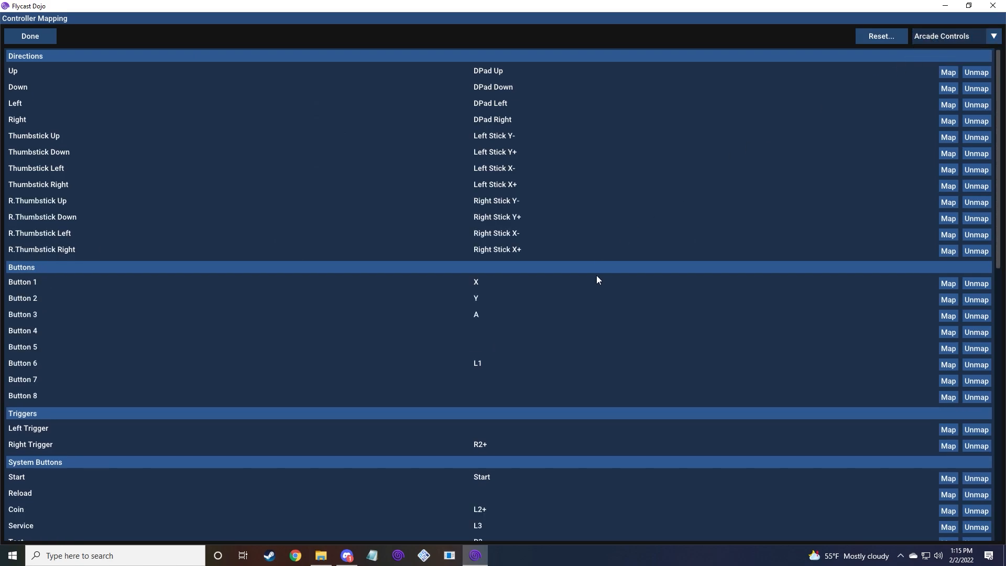
mouse_move(483, 286)
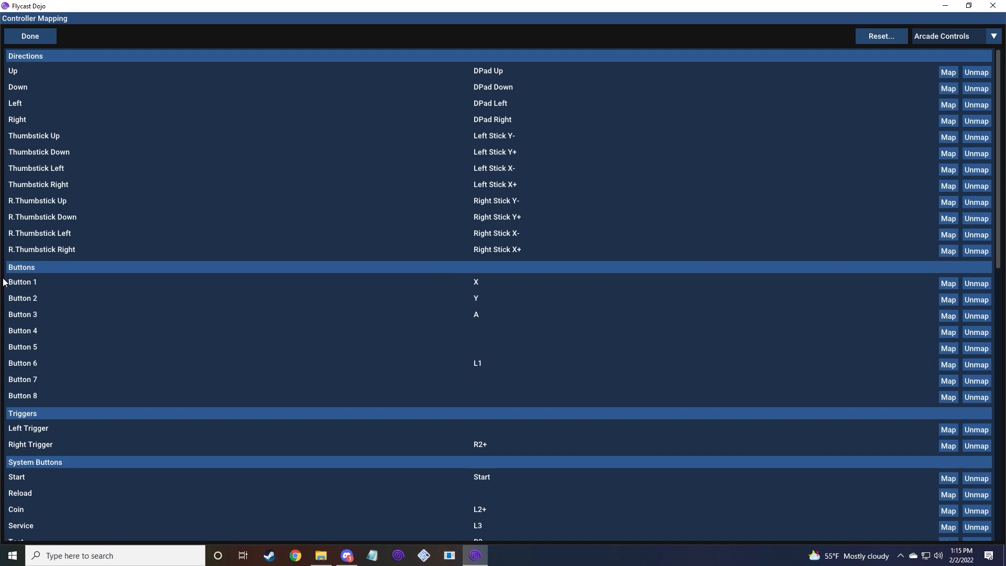
mouse_move(41, 405)
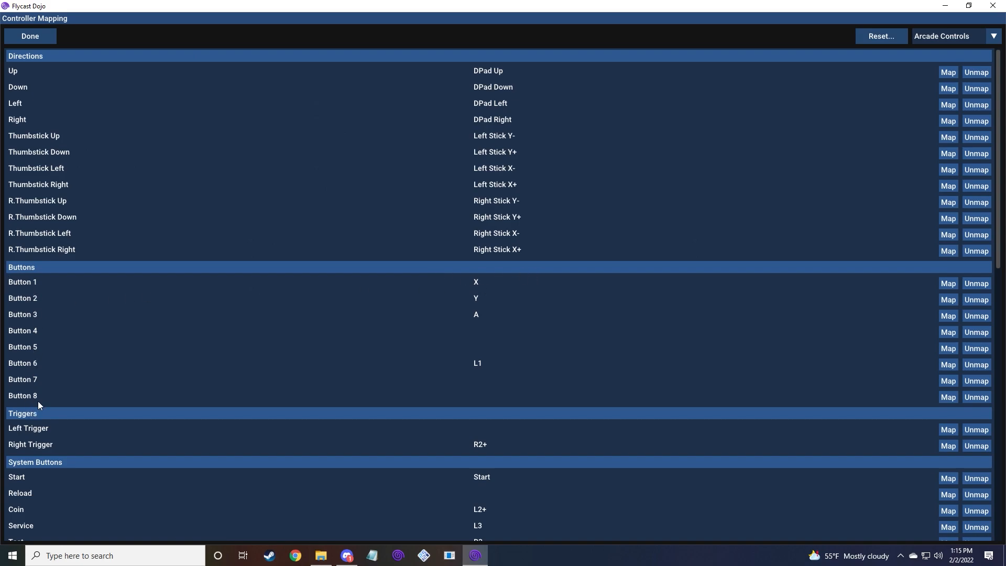
mouse_move(479, 286)
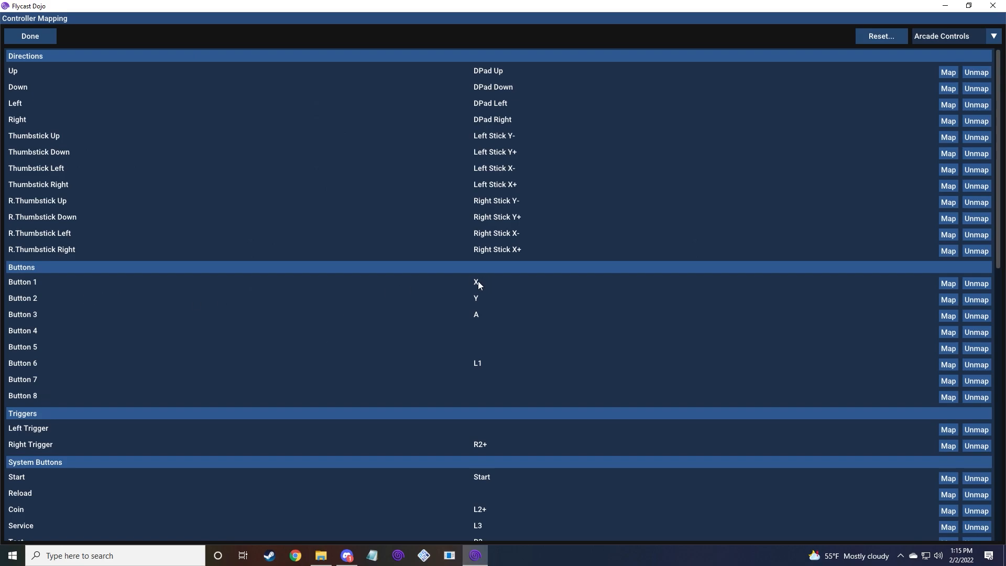
mouse_move(476, 305)
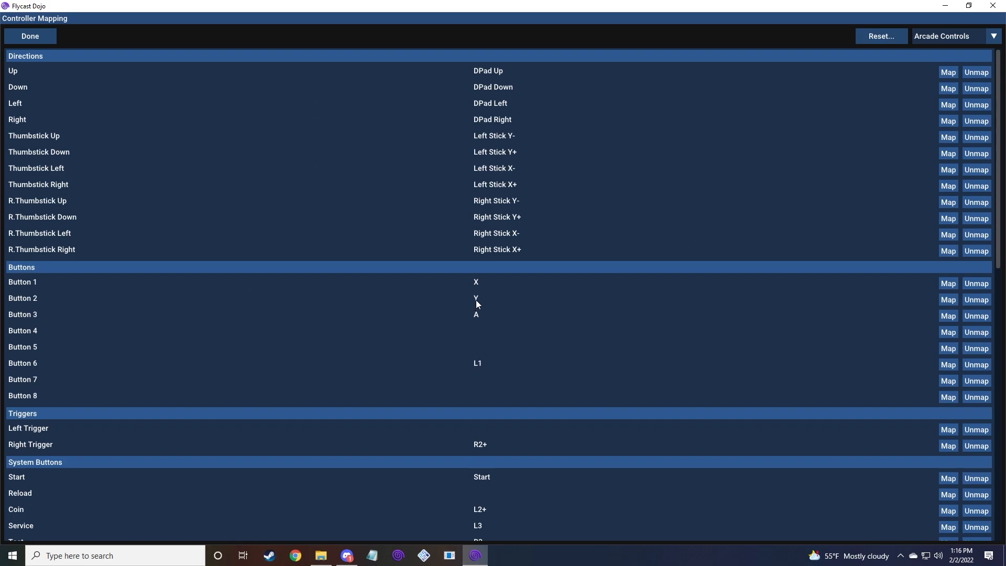
mouse_move(479, 321)
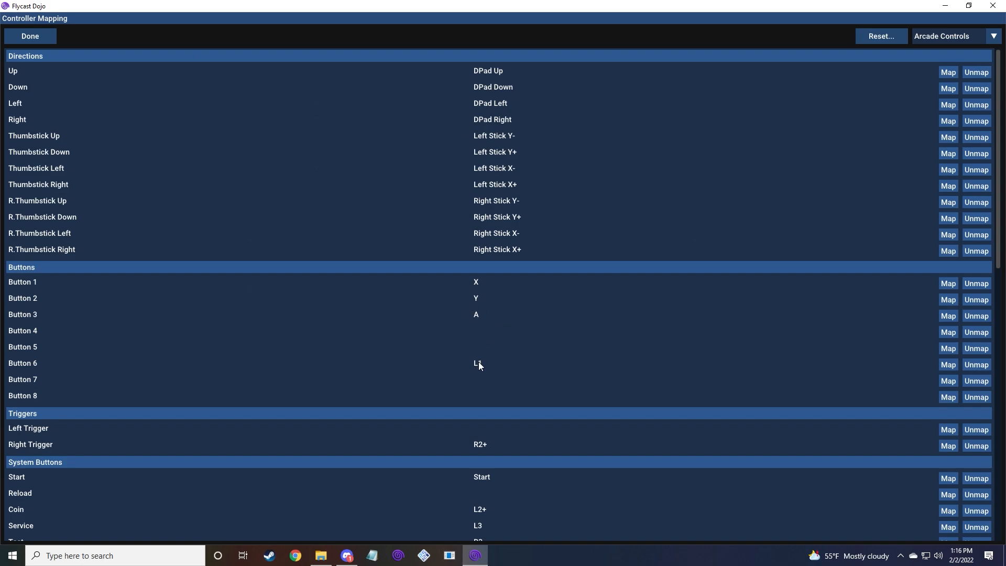
scroll("down", 3)
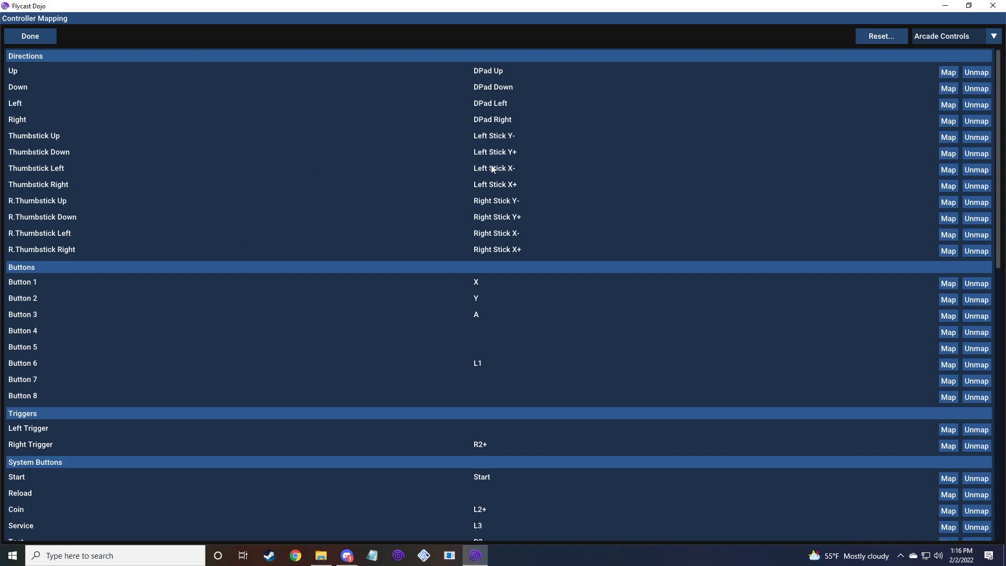
scroll("down", 3)
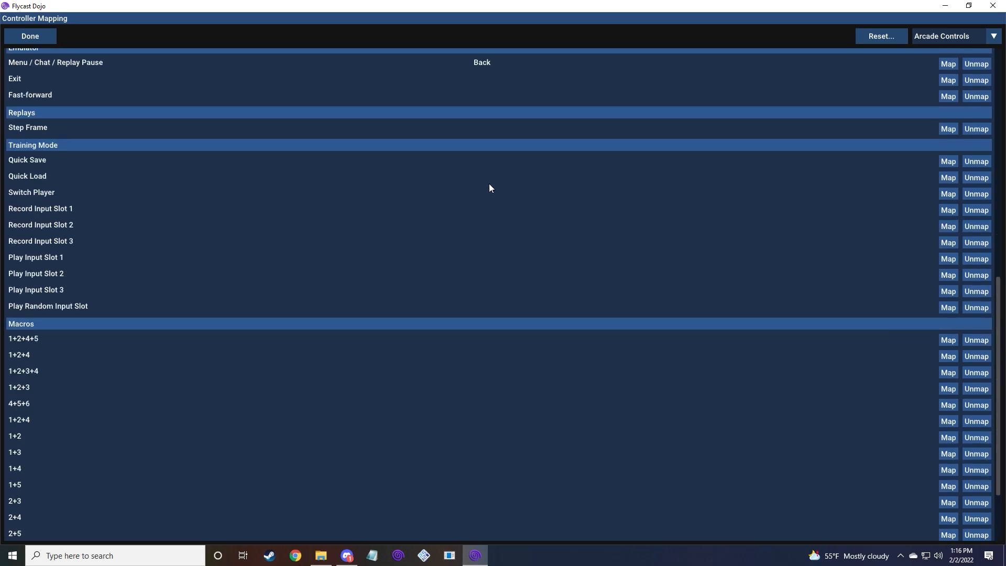
mouse_move(479, 181)
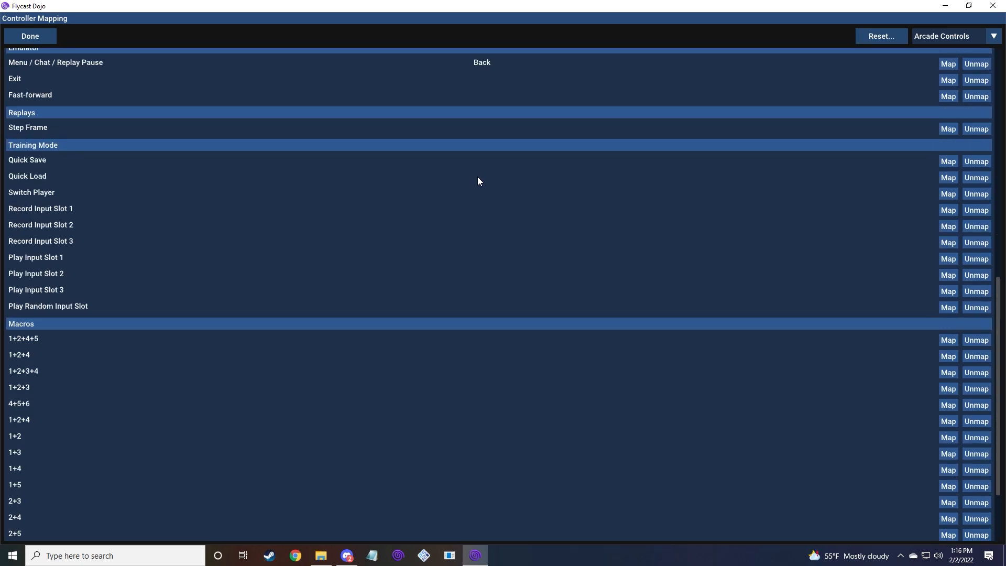
scroll("down", 3)
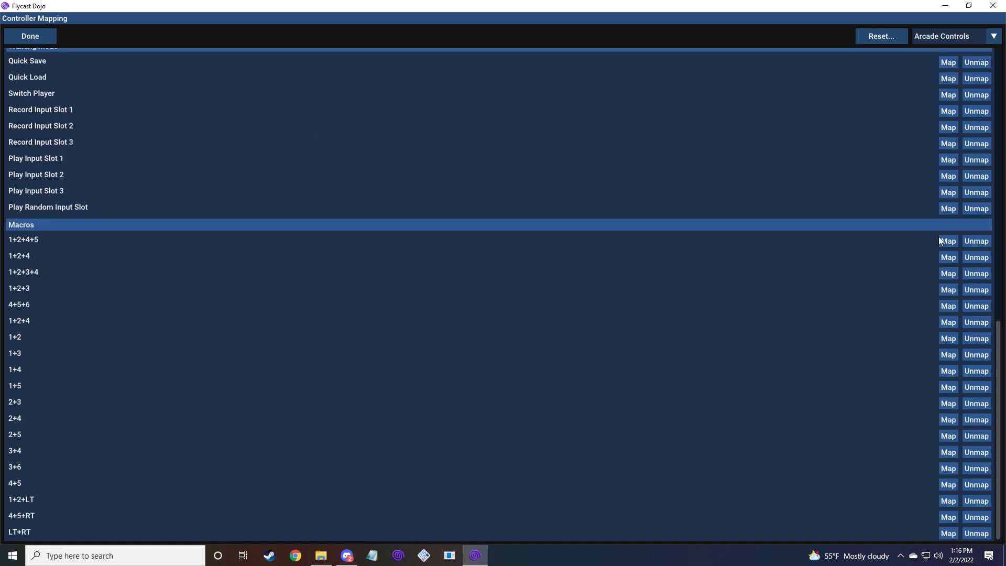
mouse_move(34, 258)
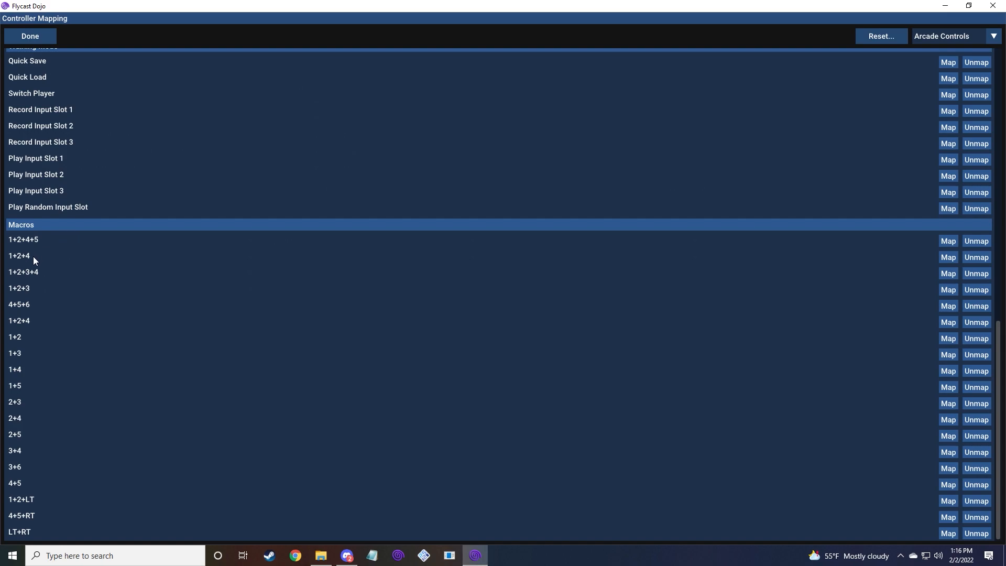
mouse_move(16, 348)
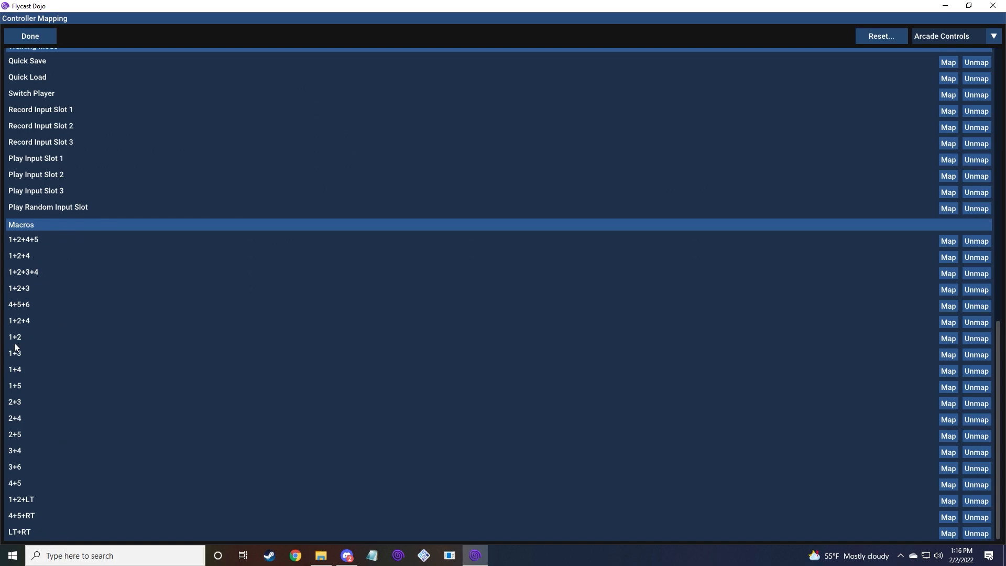
mouse_move(18, 268)
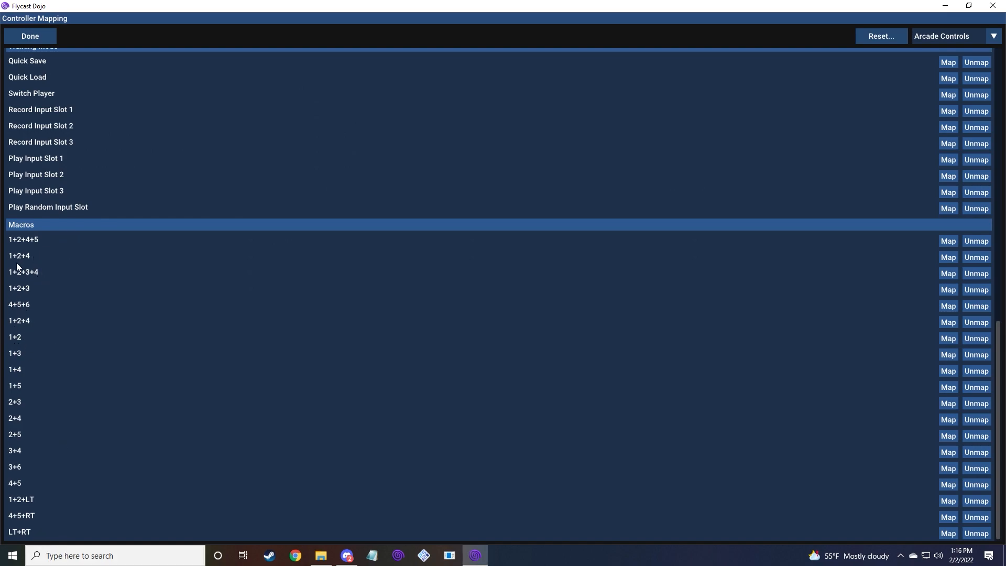
mouse_move(36, 429)
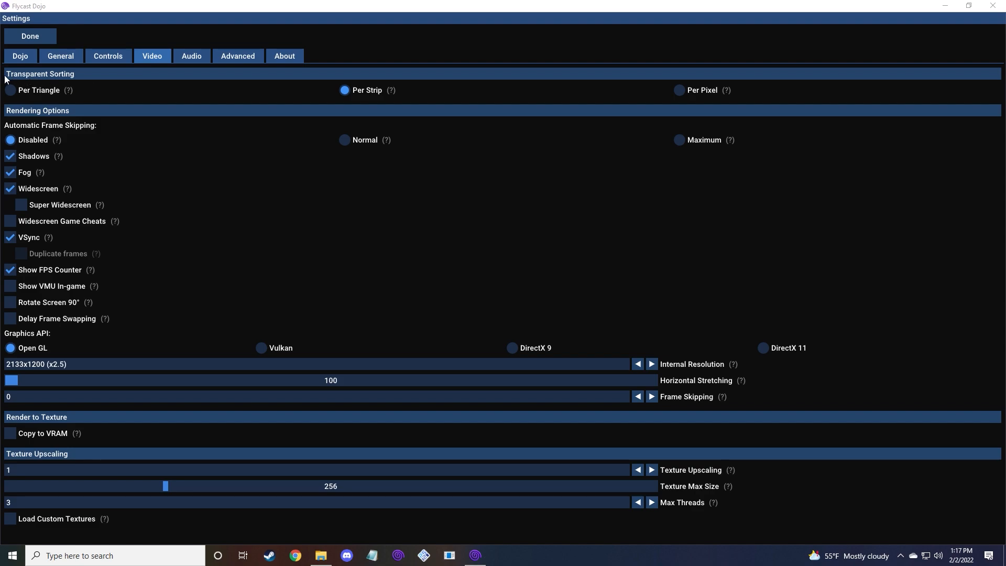
mouse_move(48, 77)
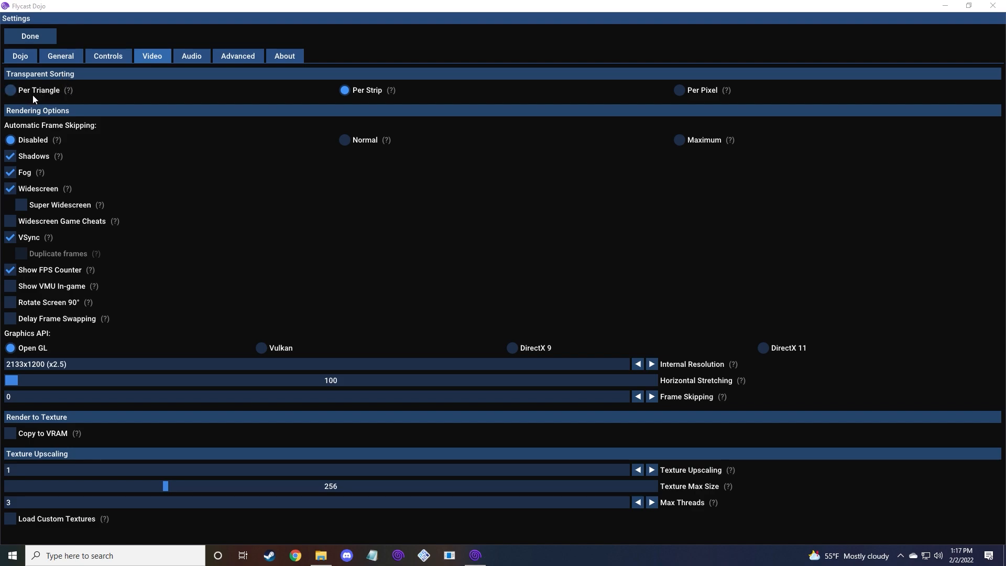
mouse_move(49, 93)
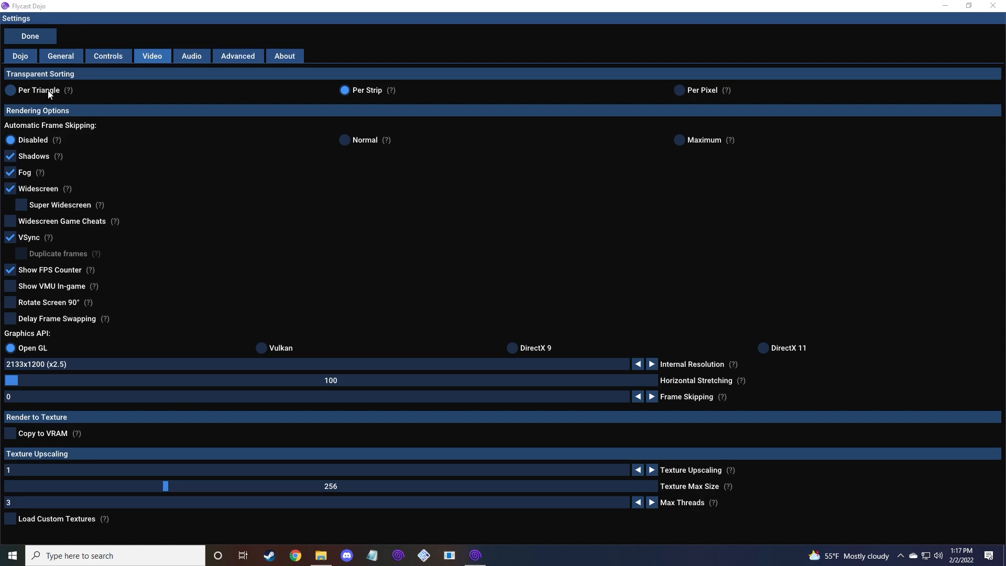
mouse_move(722, 95)
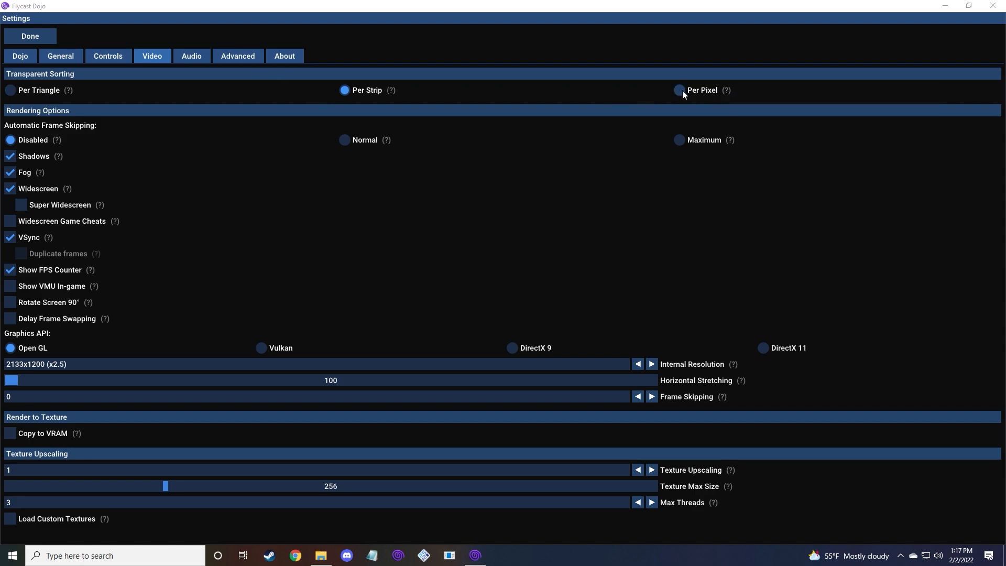
- Try Per Pixel and Per Strip transparent sorting, then settle on Per Triangle
left_click(679, 91)
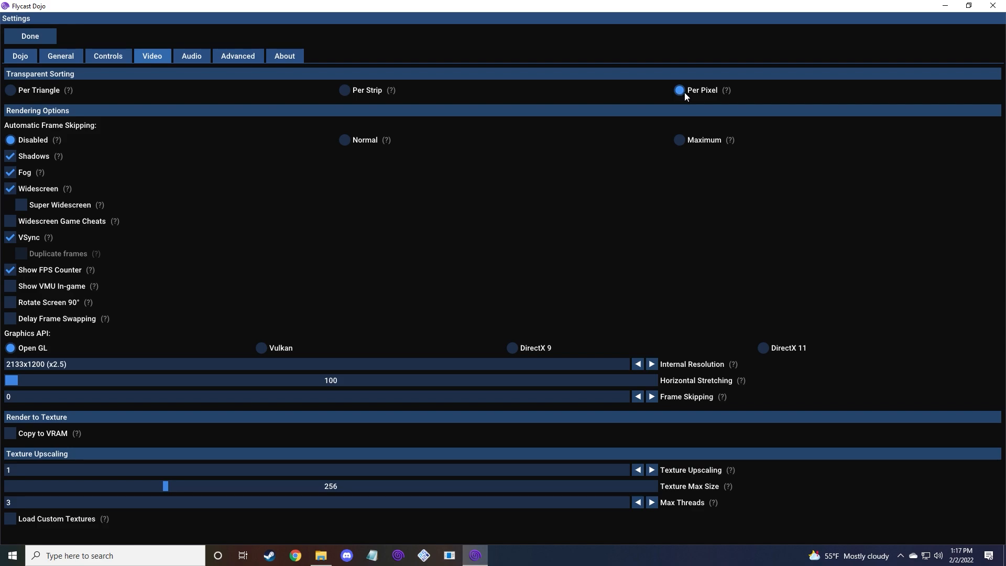
left_click(344, 90)
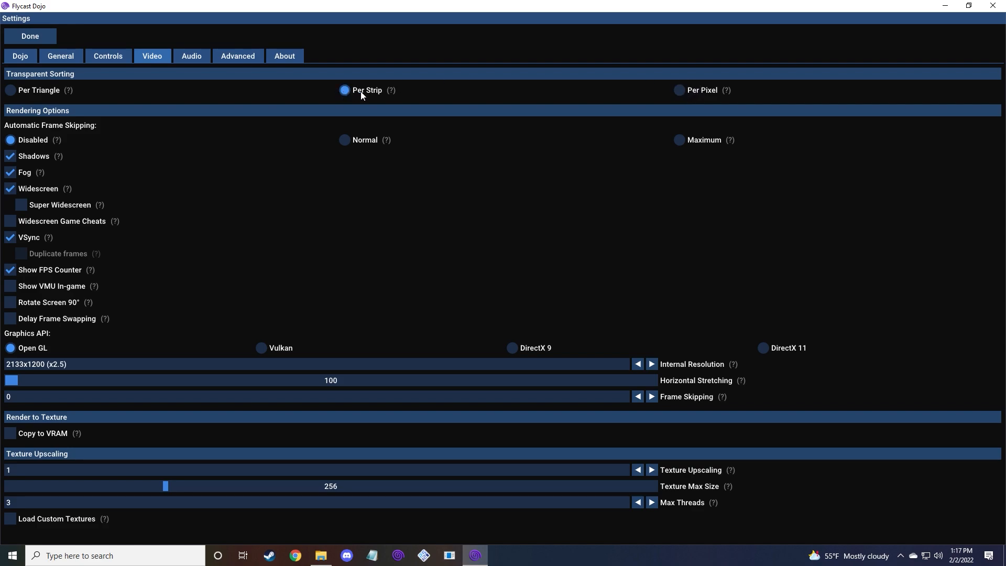
left_click(9, 90)
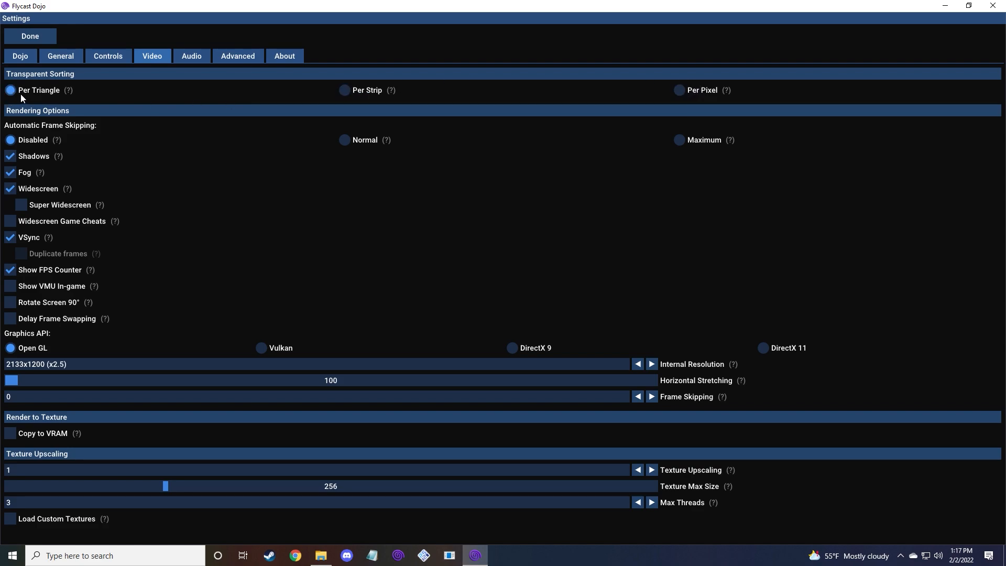
mouse_move(126, 99)
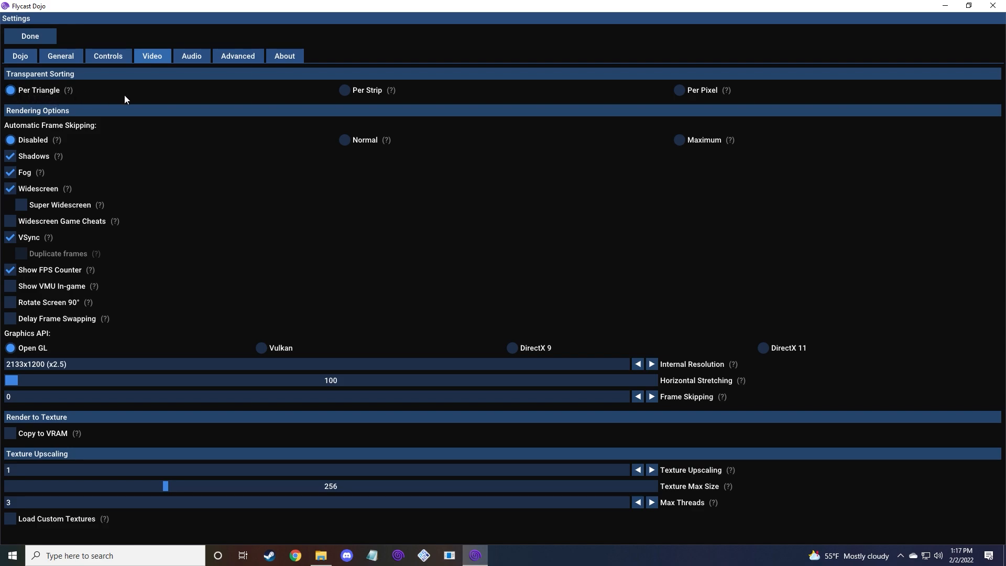
mouse_move(229, 192)
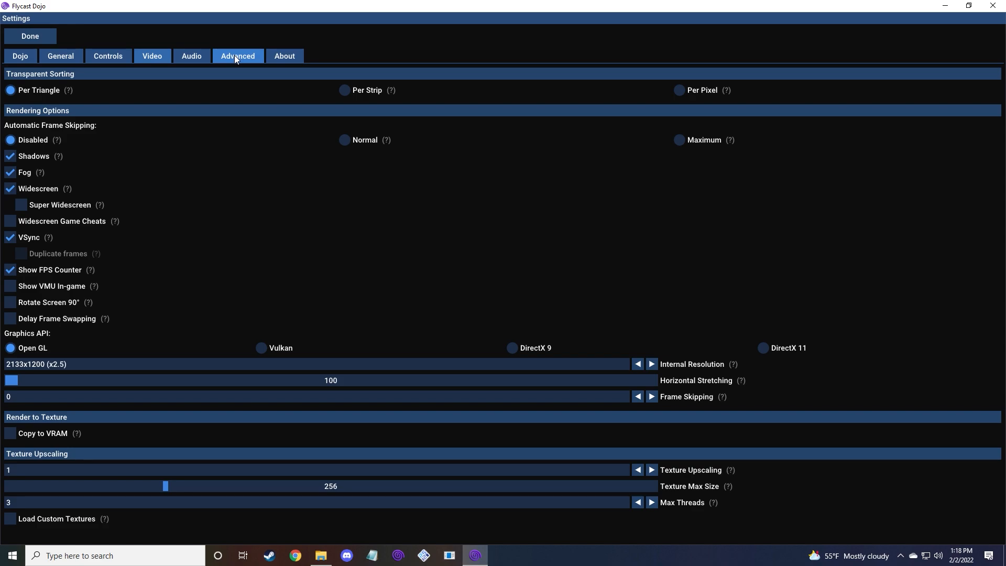
- Switch to the Advanced settings tab showing Dynarec, Idle Skip and multi-threading
left_click(238, 55)
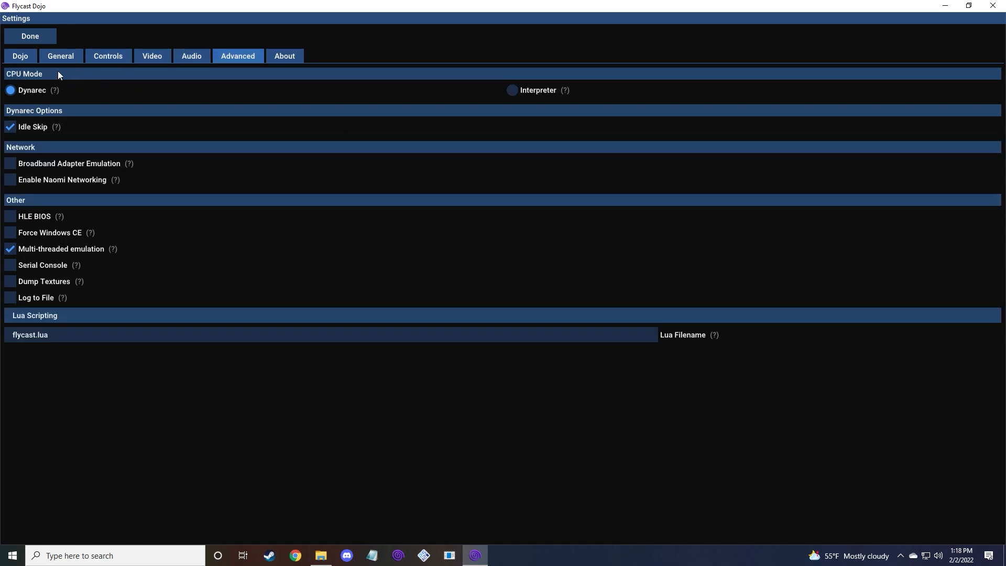
mouse_move(565, 91)
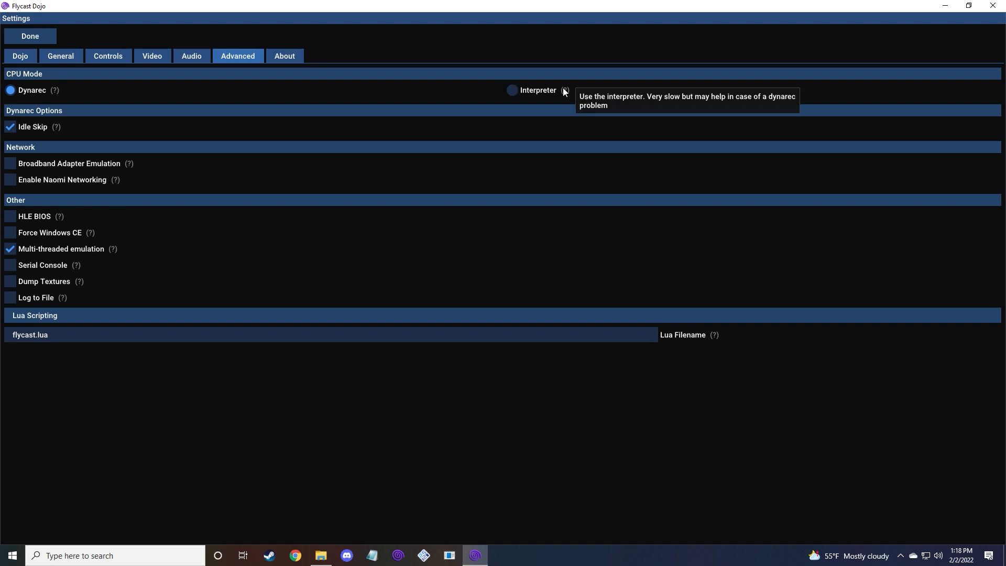
mouse_move(259, 75)
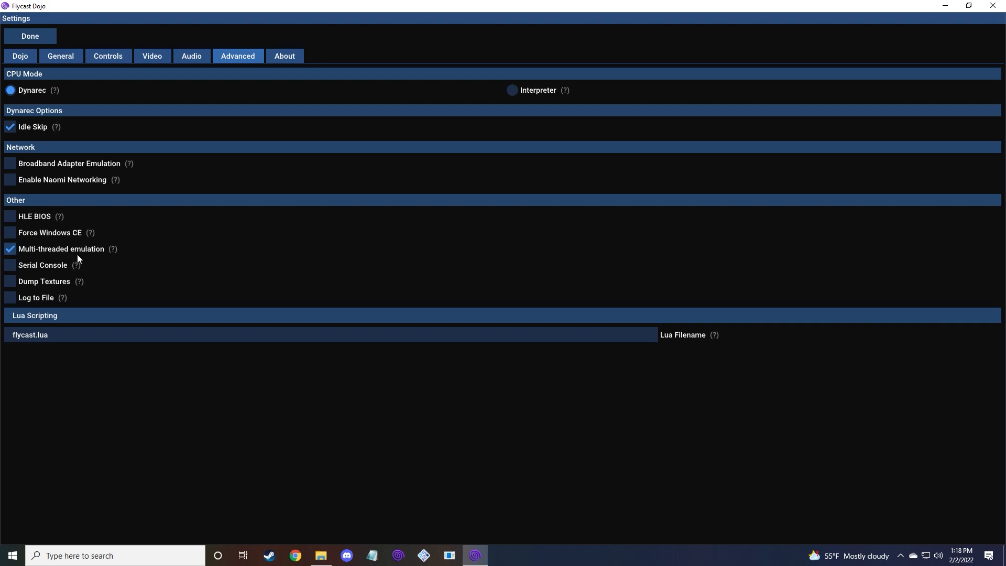
mouse_move(116, 258)
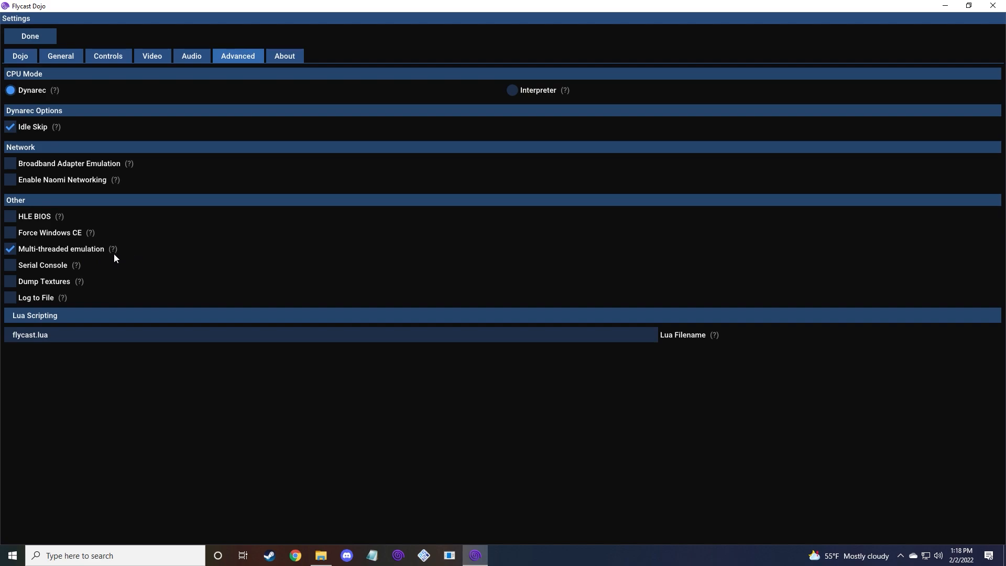
mouse_move(112, 249)
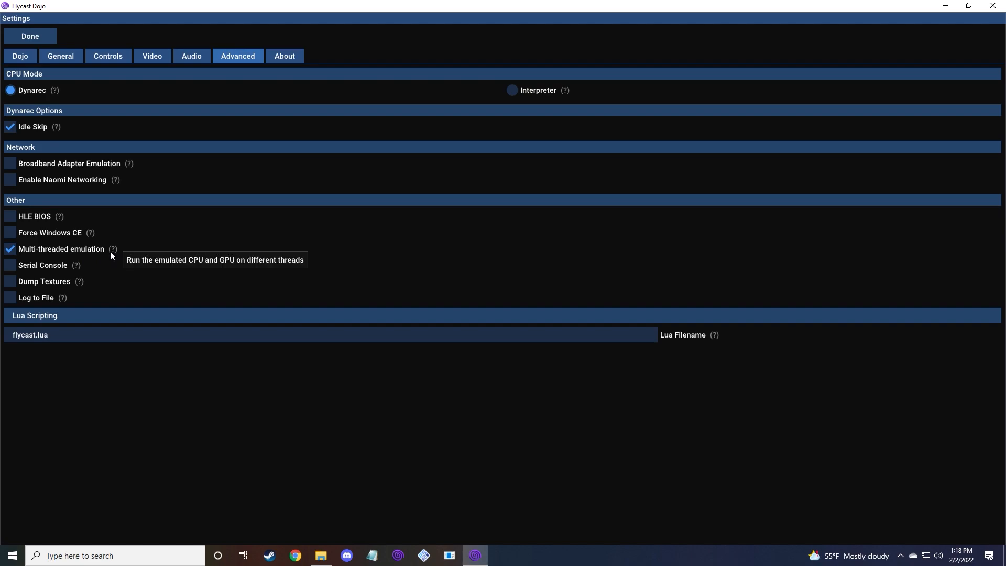
- Set internal resolution to 2133x1200 (x2.5) with OpenGL and close the settings
left_click(152, 55)
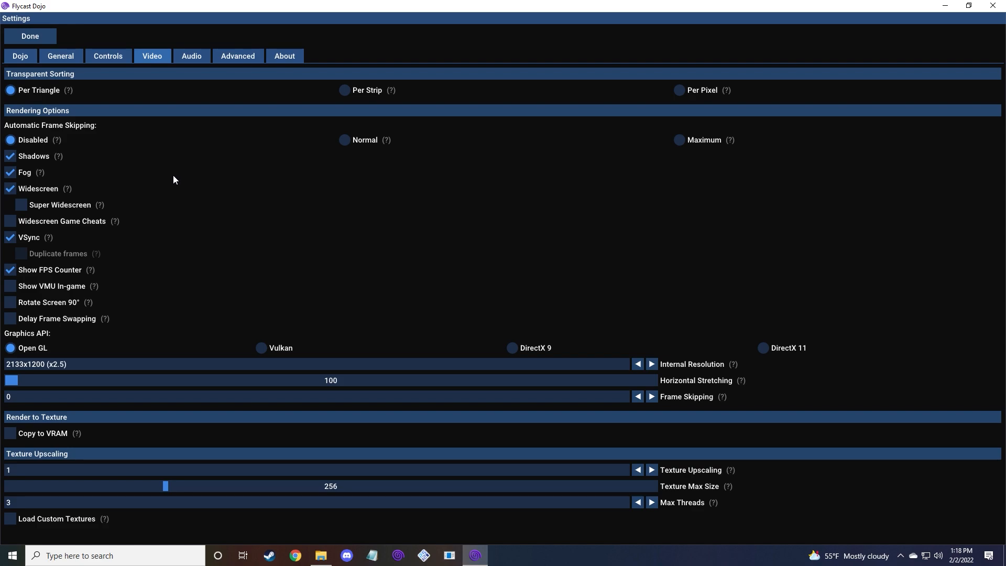
mouse_move(198, 156)
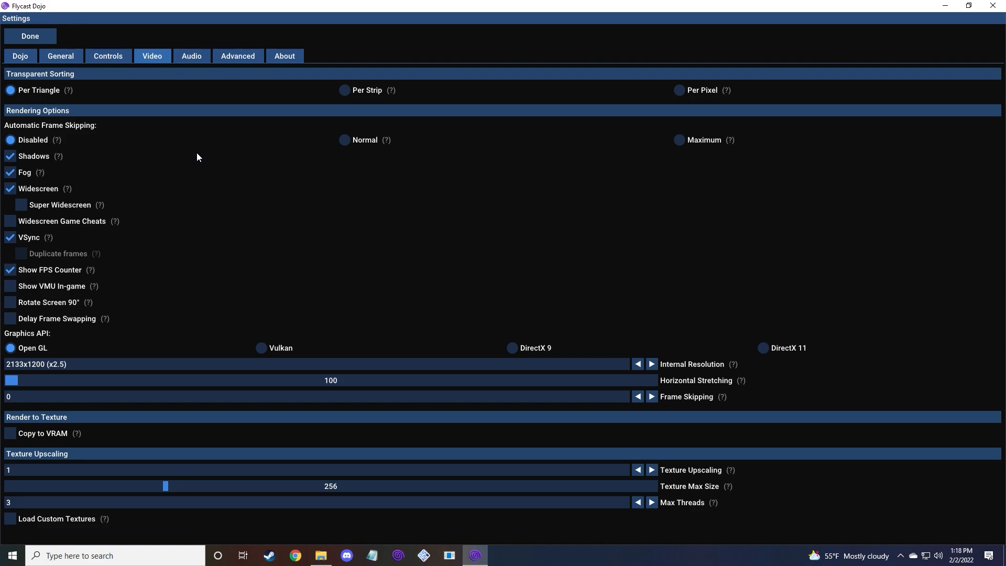
mouse_move(608, 335)
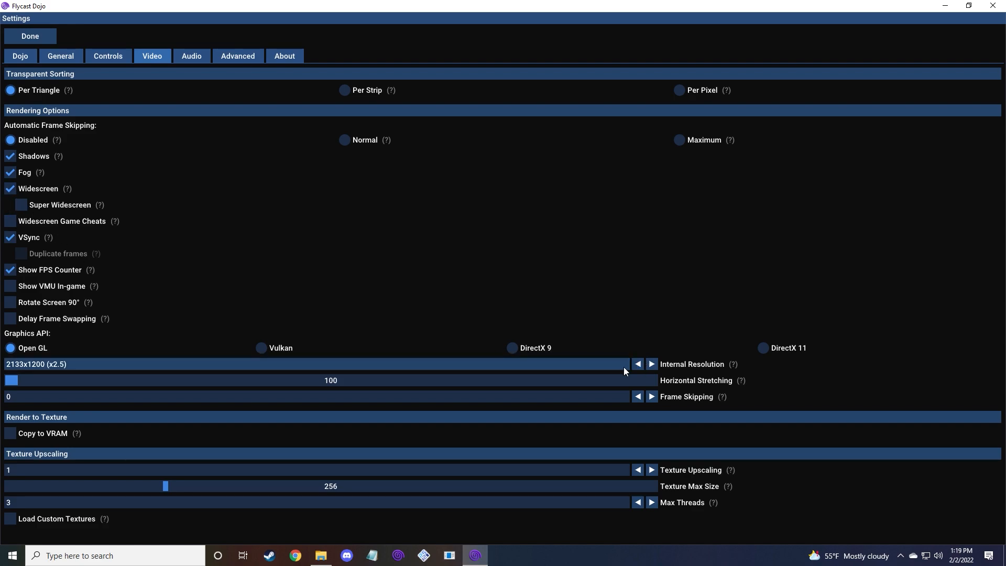
left_click(637, 363)
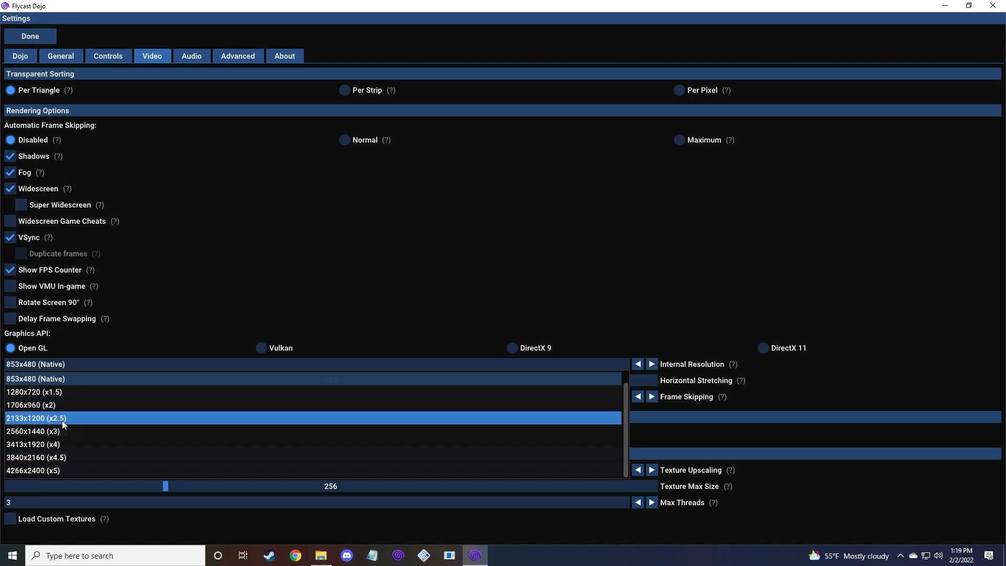
mouse_move(71, 427)
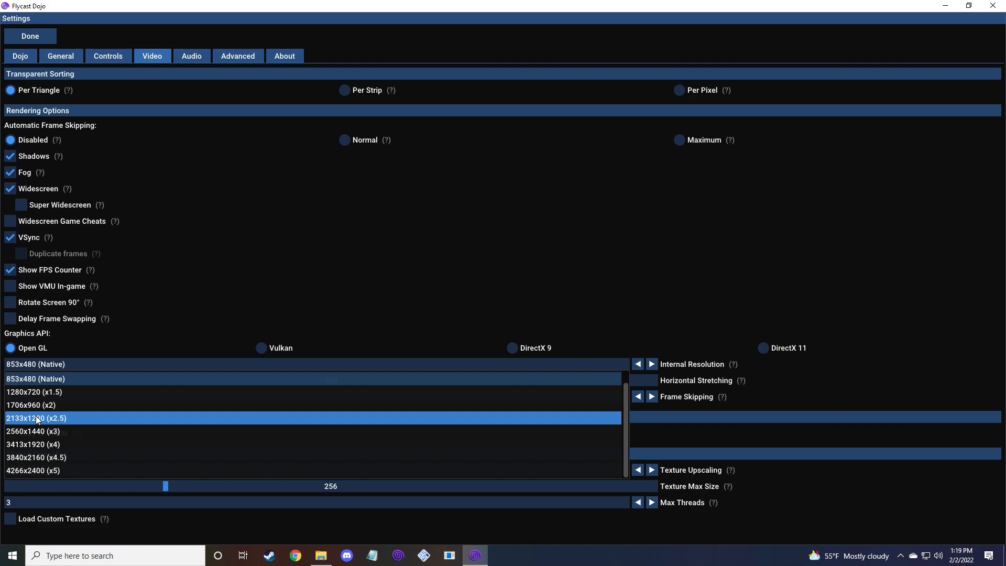
left_click(36, 418)
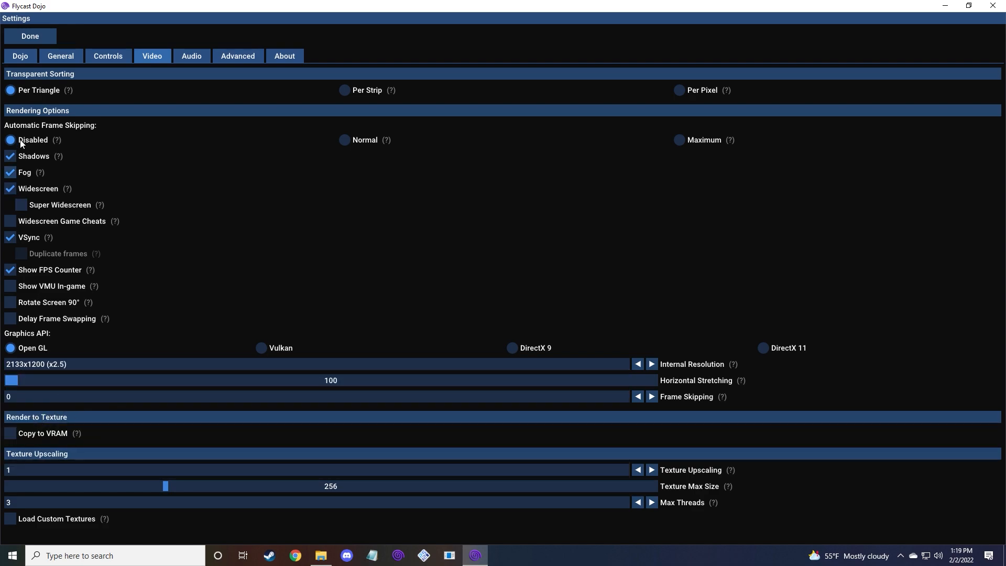
mouse_move(151, 233)
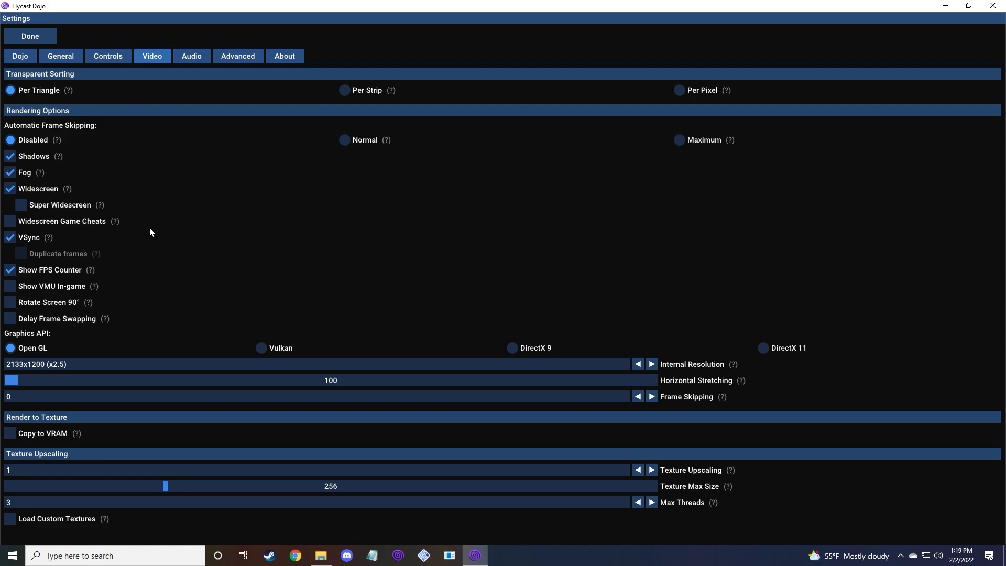
mouse_move(50, 339)
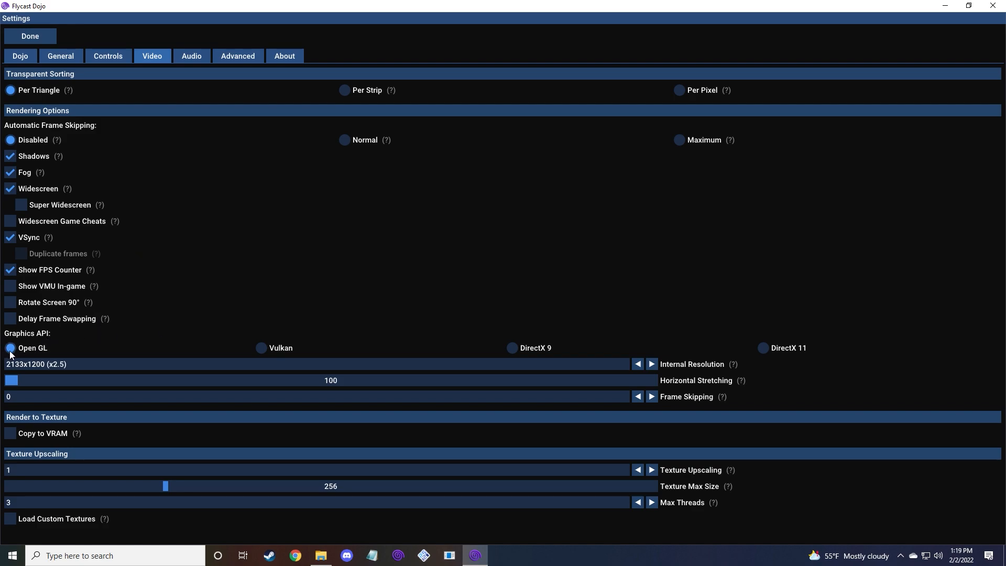
left_click(30, 36)
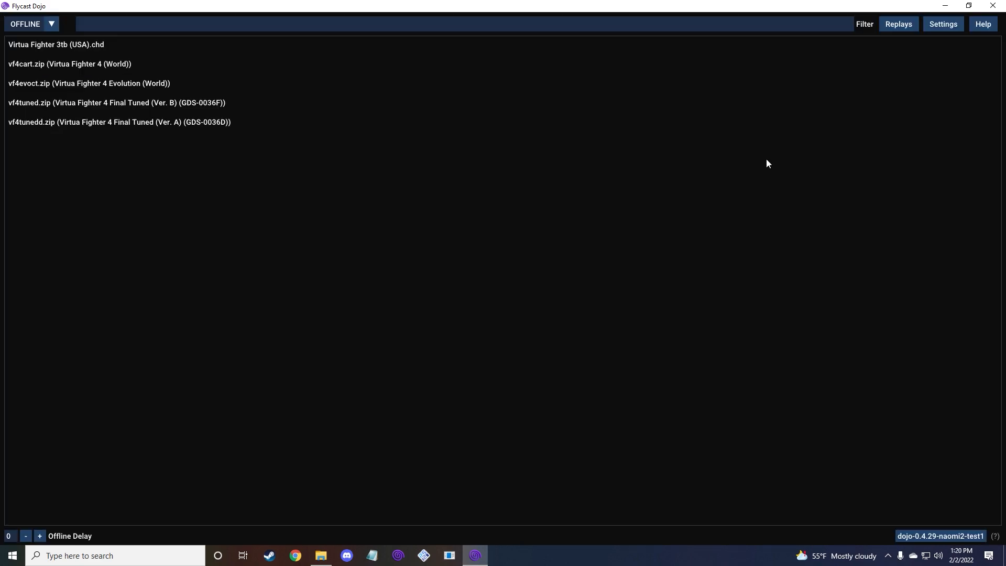
mouse_move(769, 154)
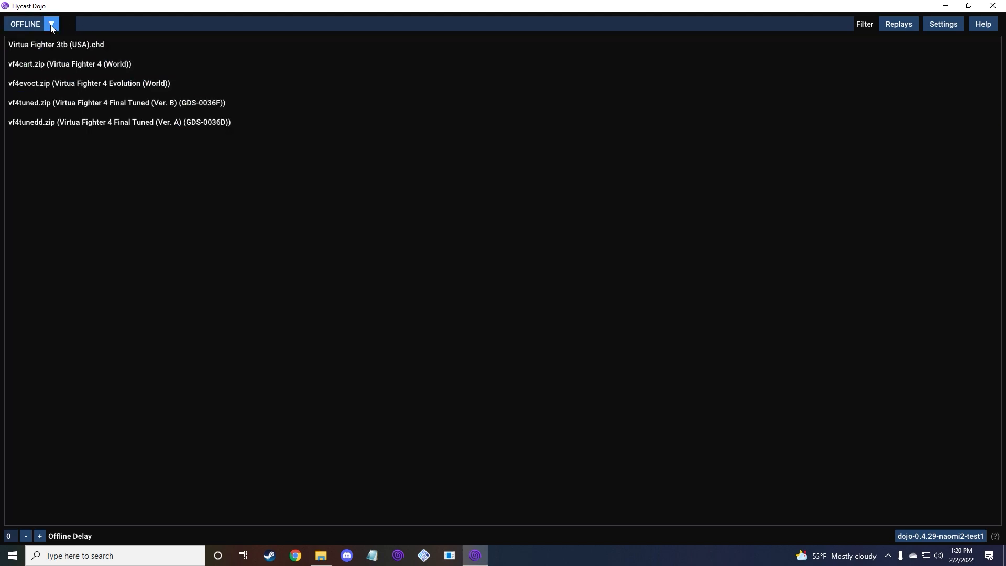
- Change the session mode dropdown from OFFLINE to HOST
left_click(50, 24)
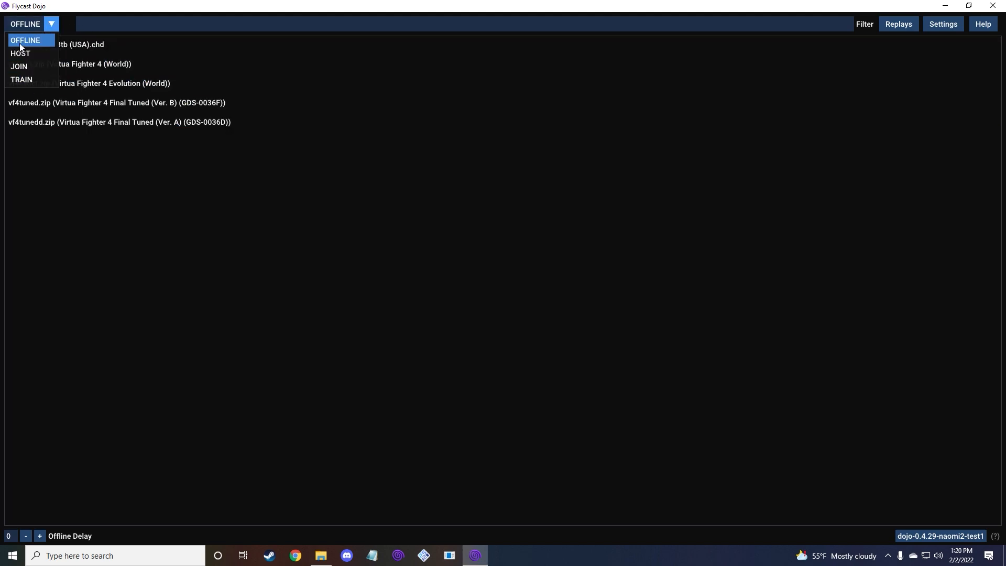
mouse_move(22, 67)
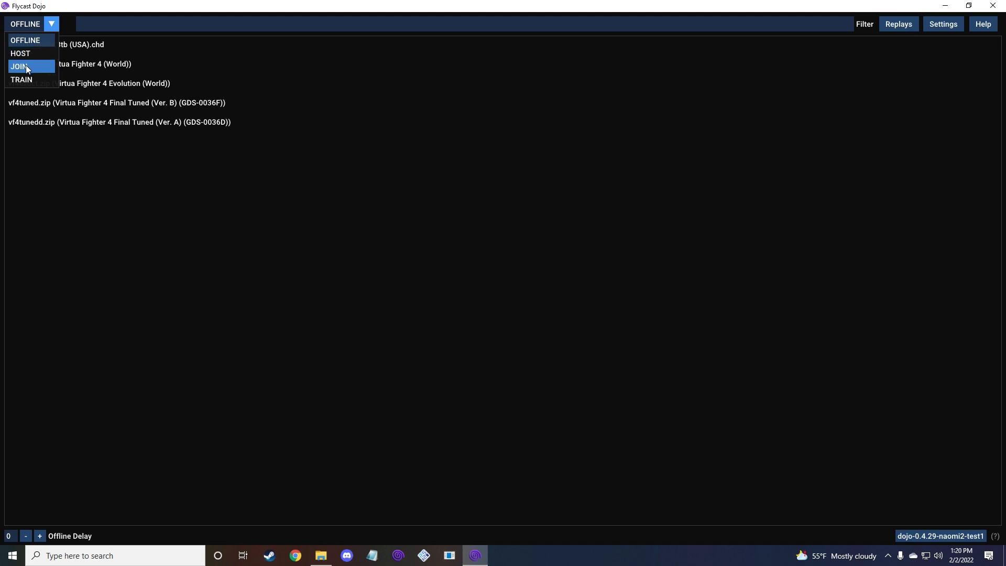
mouse_move(26, 55)
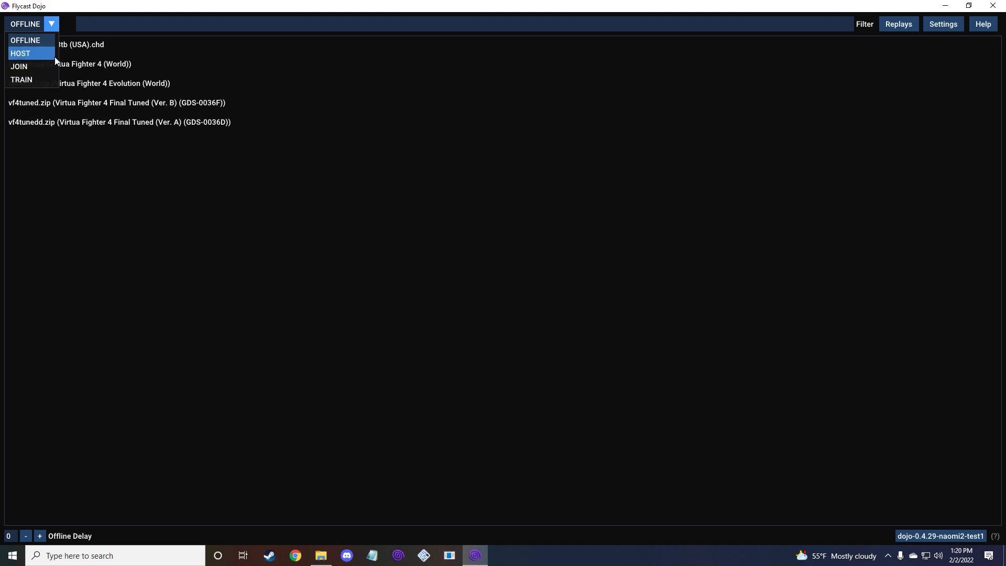
mouse_move(25, 83)
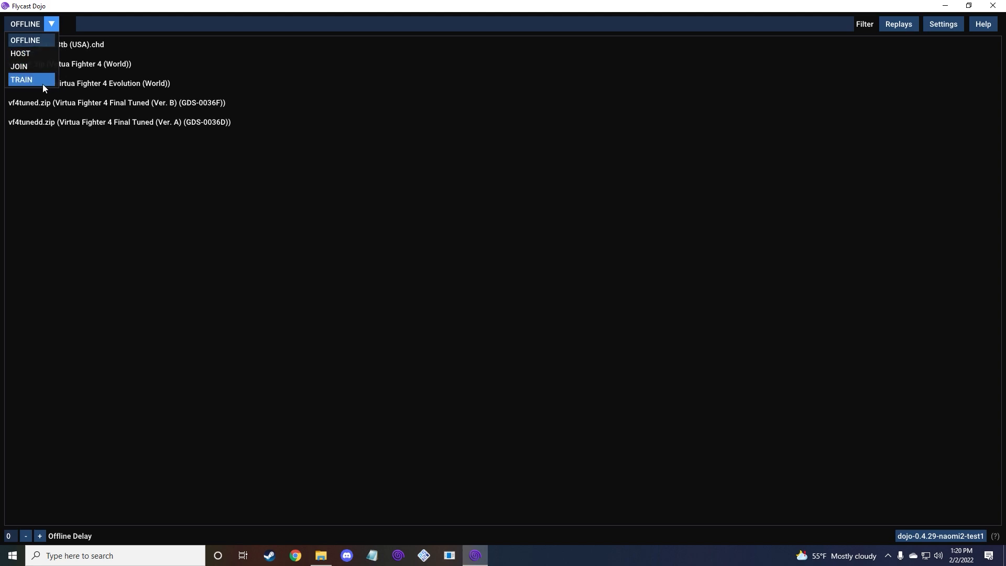
mouse_move(59, 39)
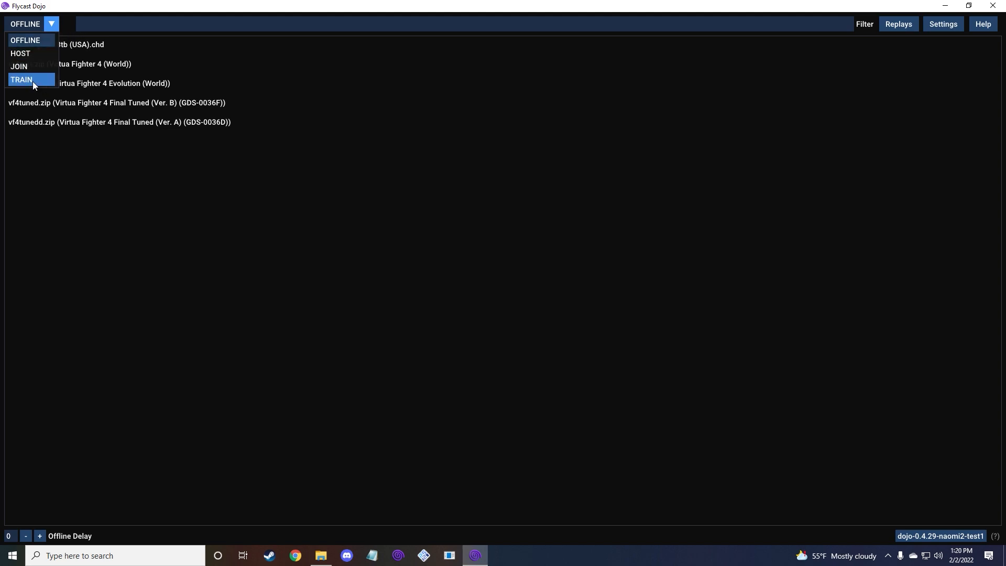
mouse_move(29, 88)
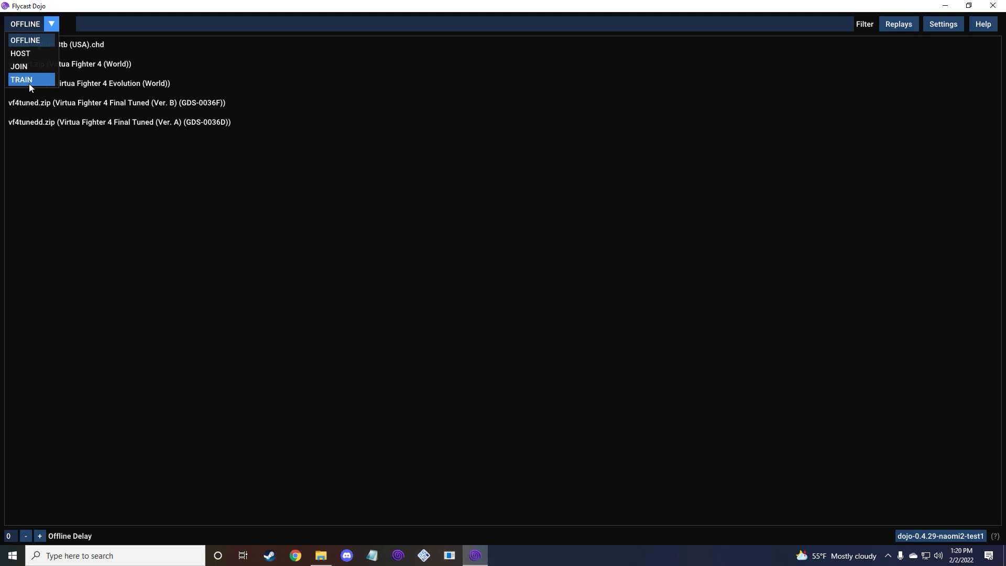
mouse_move(28, 58)
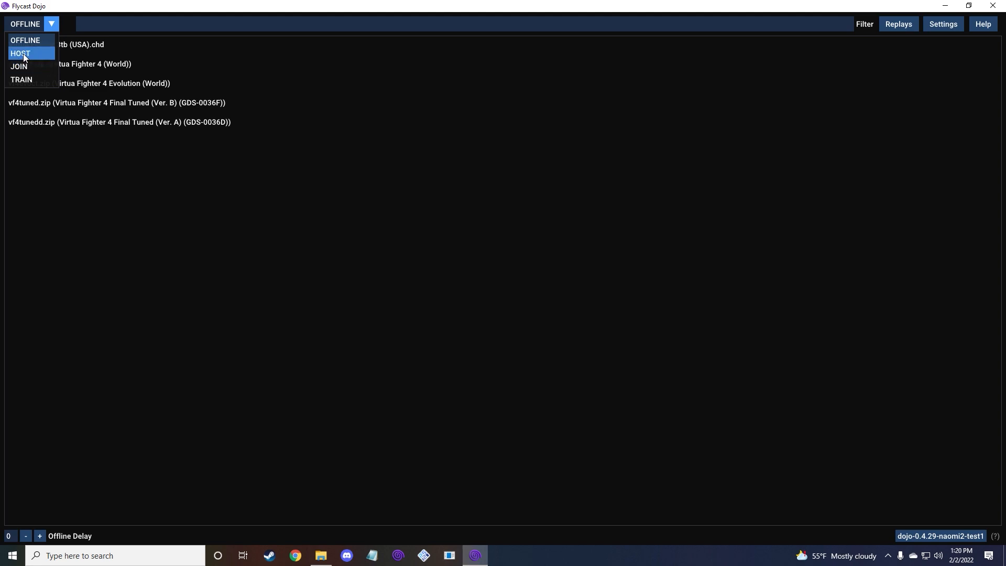
mouse_move(29, 56)
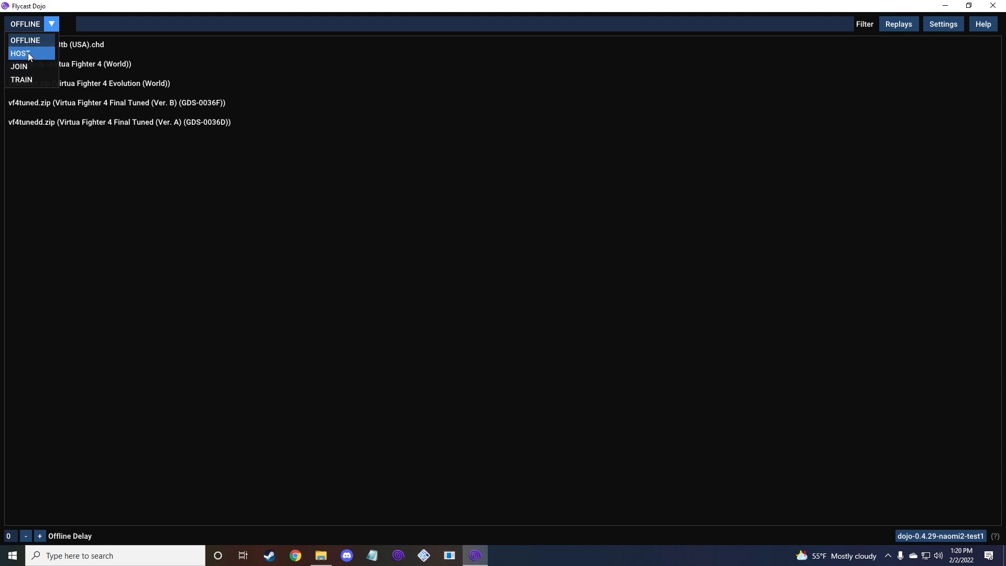
left_click(23, 53)
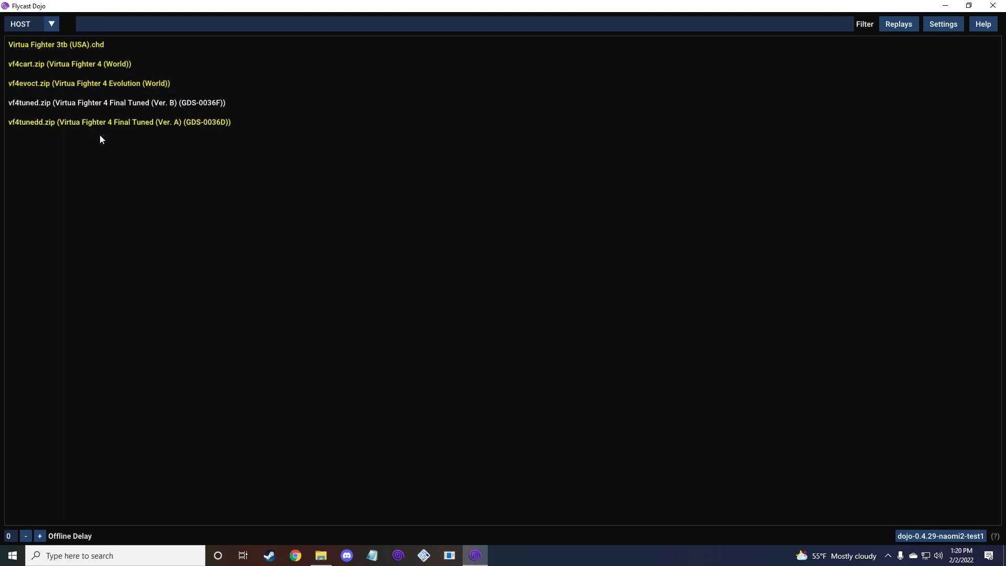
- Browse Virtua Fighter 4 Evolution and Final Tuned Ver. B, settling on Evolution
left_click(56, 63)
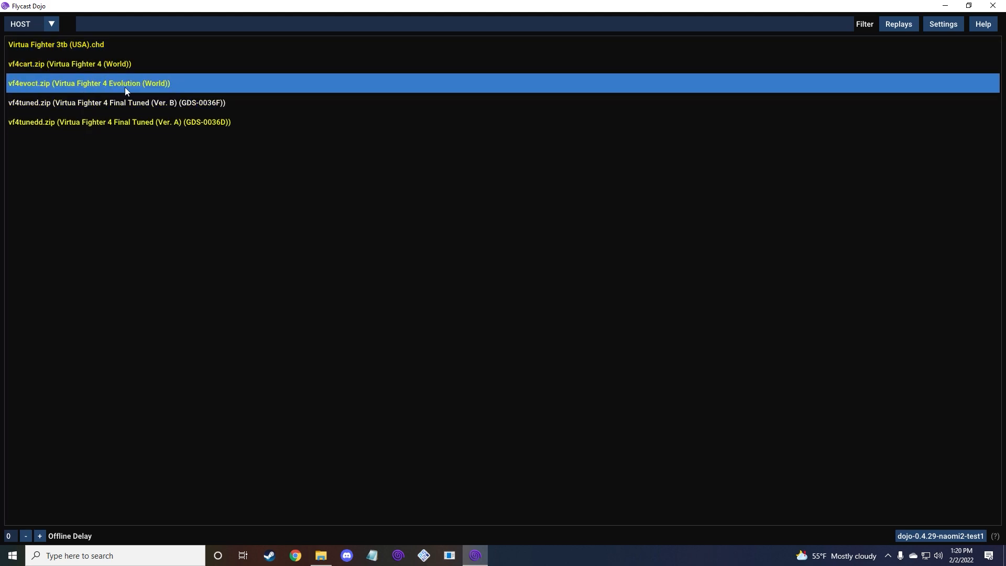
left_click(94, 102)
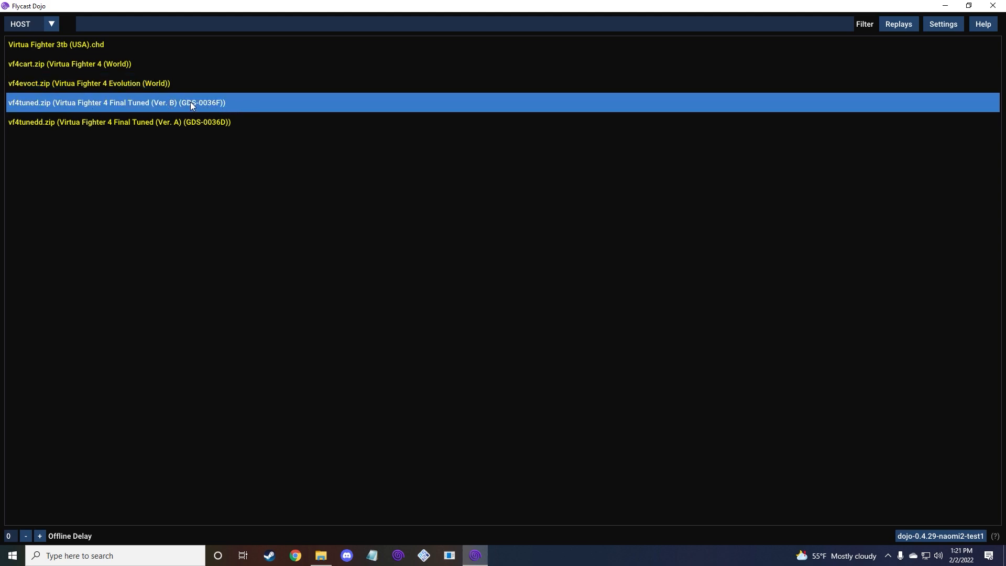
left_click(86, 83)
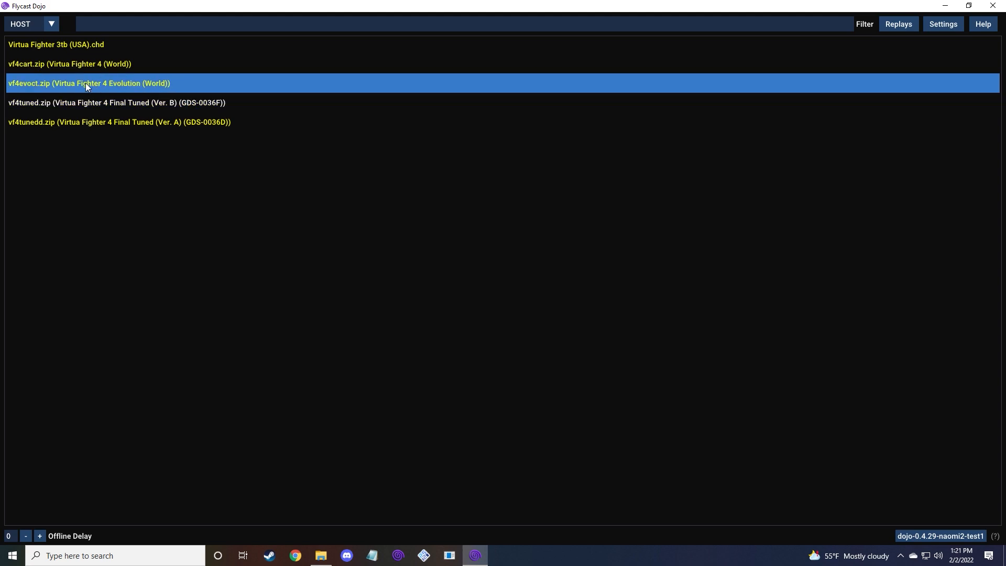
left_click(94, 103)
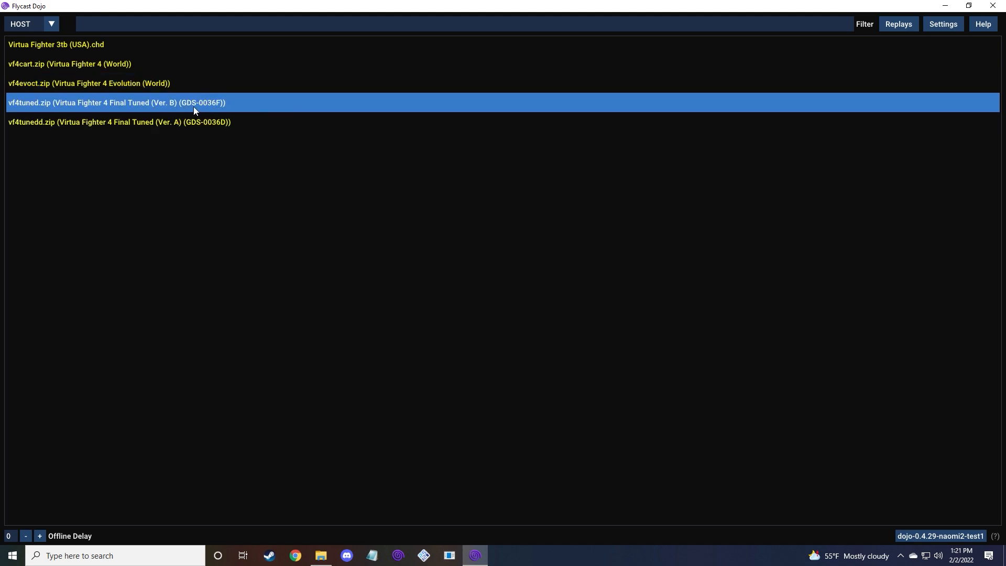
mouse_move(191, 108)
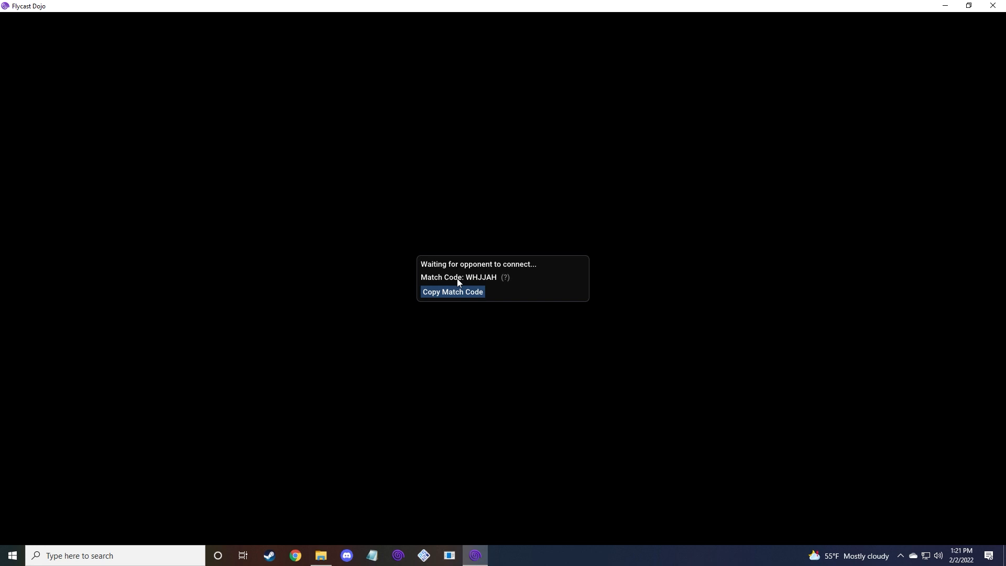
- Copy the hosted session's match code from the Waiting for opponent screen
left_click(452, 291)
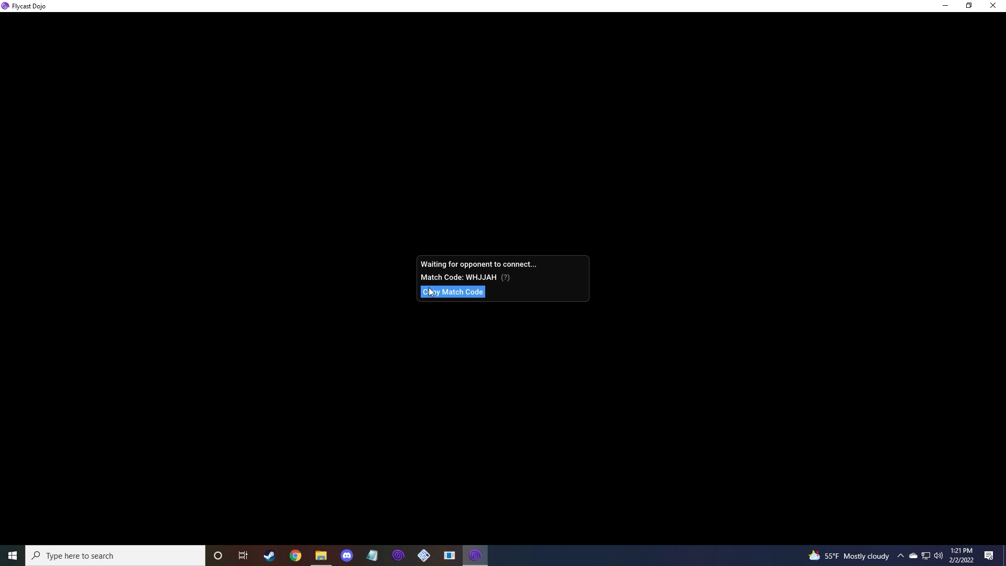
mouse_move(477, 287)
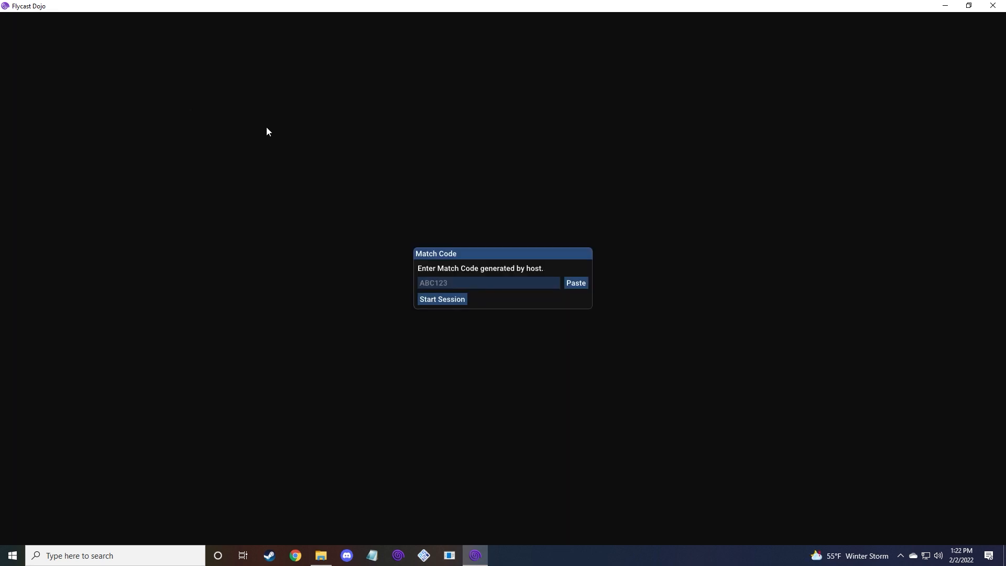
mouse_move(399, 262)
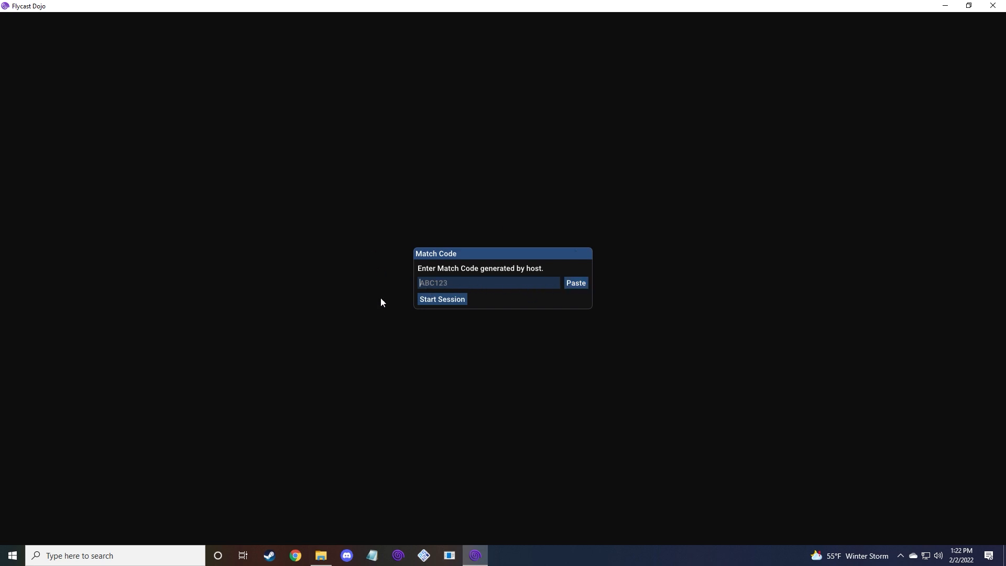
mouse_move(531, 285)
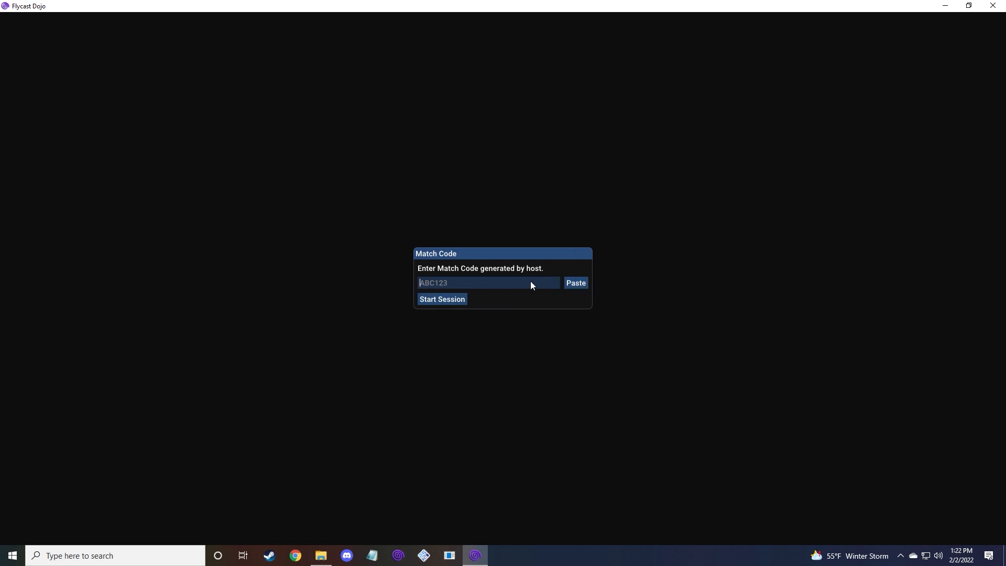
mouse_move(505, 280)
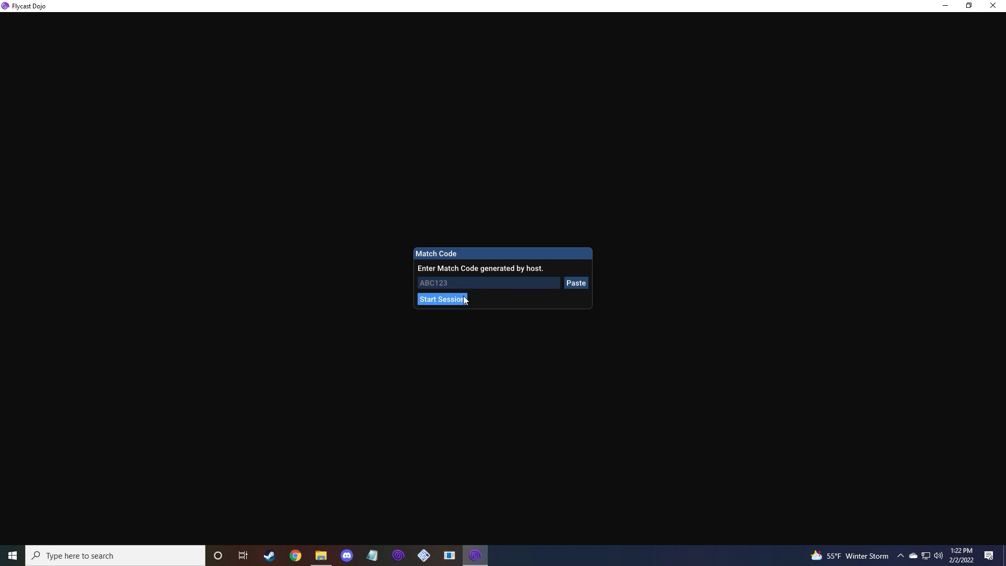
mouse_move(811, 82)
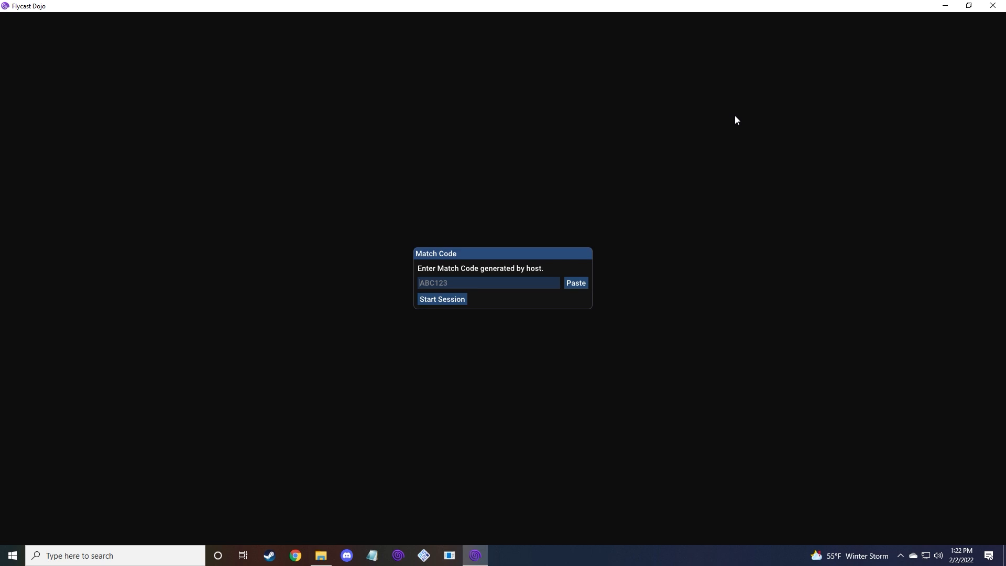
mouse_move(686, 124)
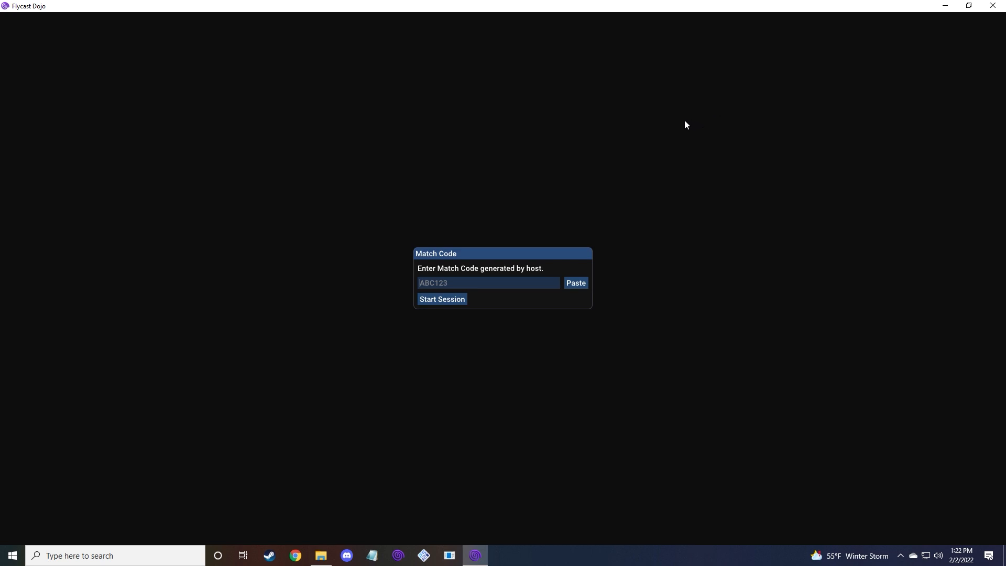
- Start the session with the pasted match code to launch the Virtua Fighter 4 match
left_click(442, 299)
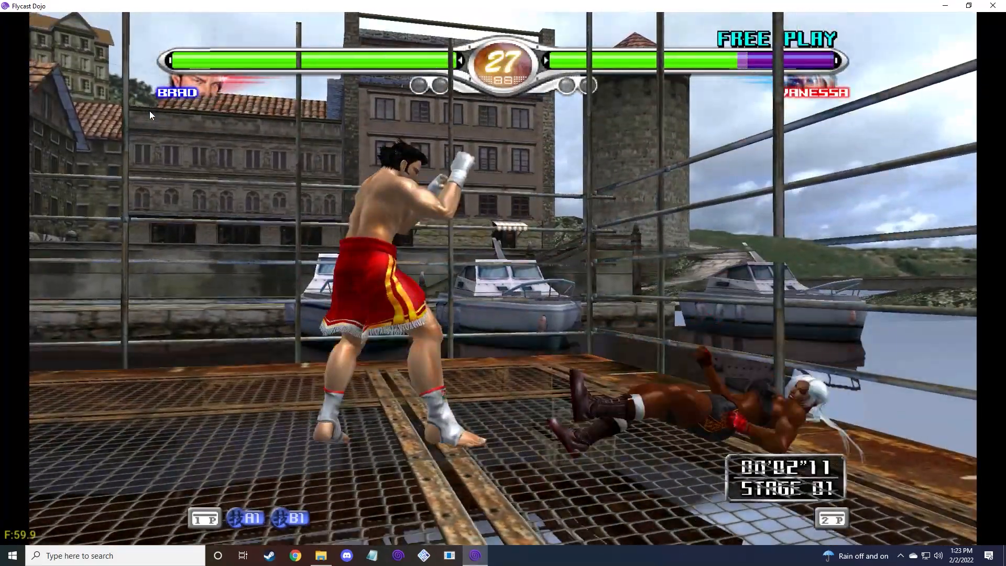